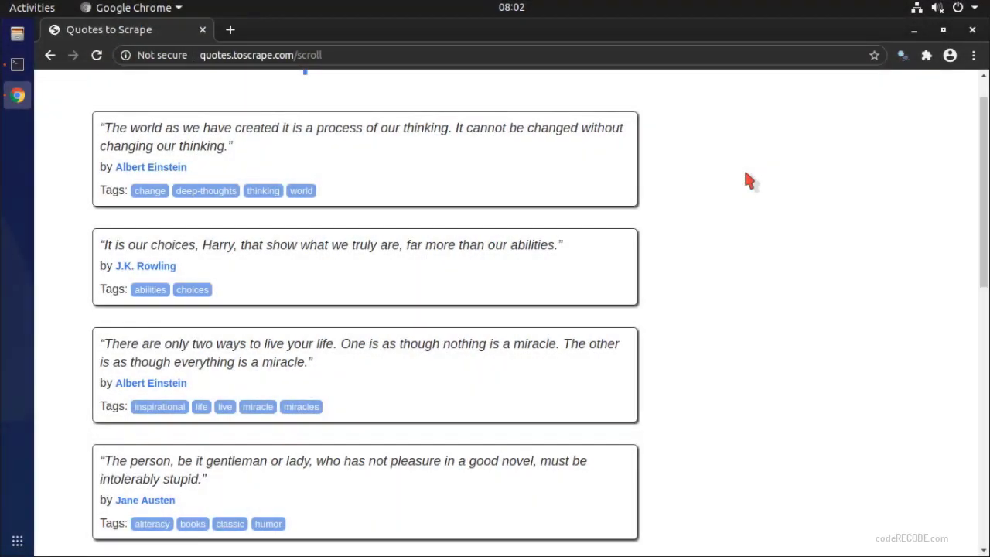
pyautogui.moveTo(744, 287)
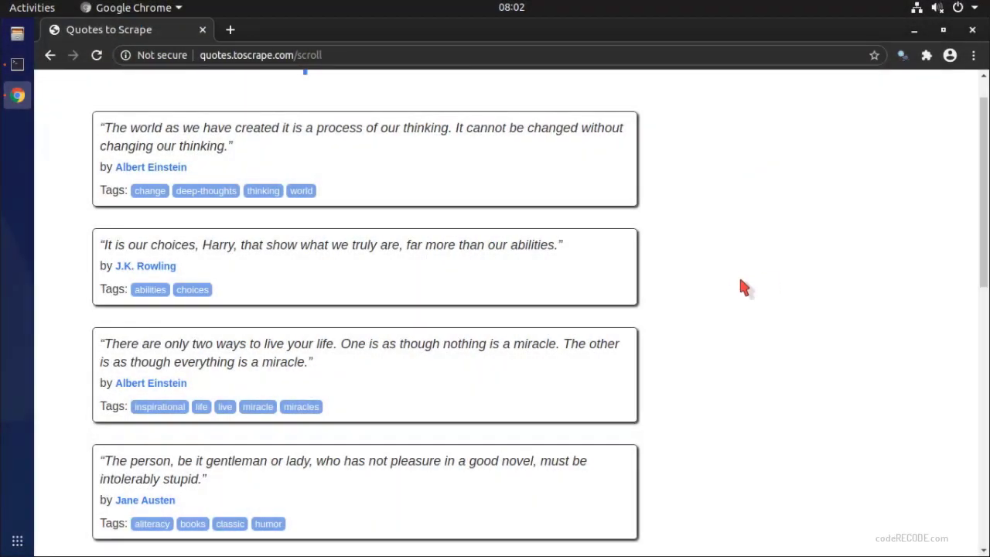
pyautogui.moveTo(749, 259)
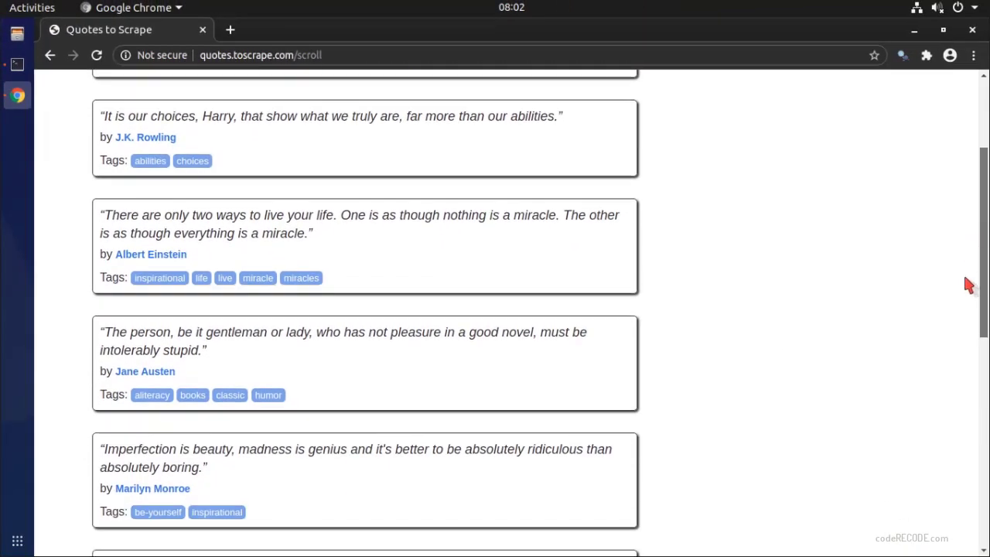
# Step: Scroll the quotes page to load more quotes, then open DevTools with F12
pyautogui.scroll(-3)
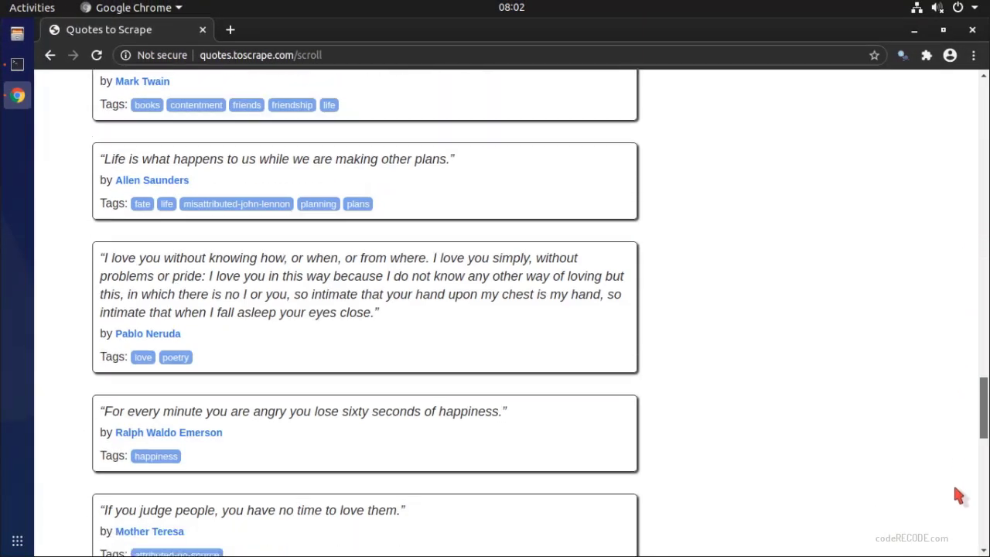
pyautogui.scroll(-3)
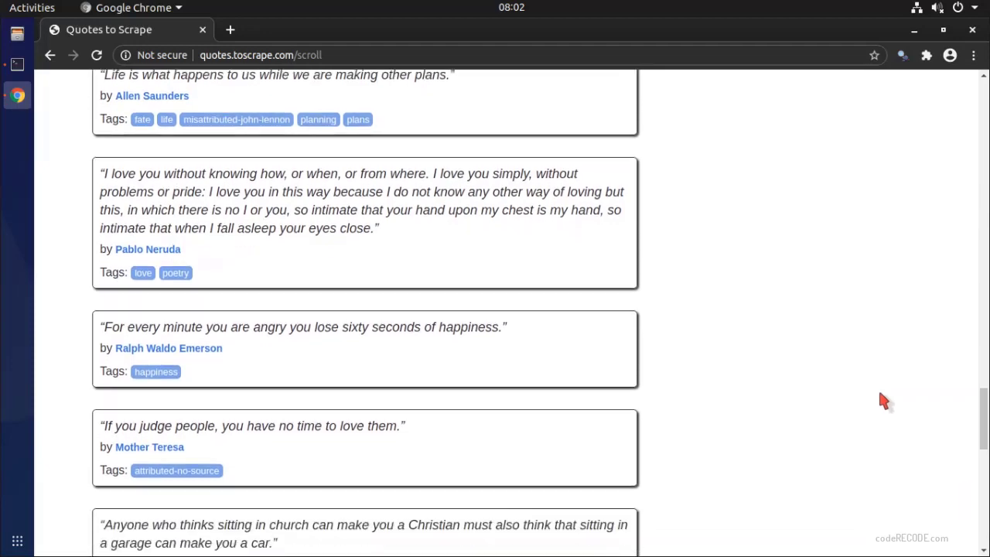
pyautogui.press('F12')
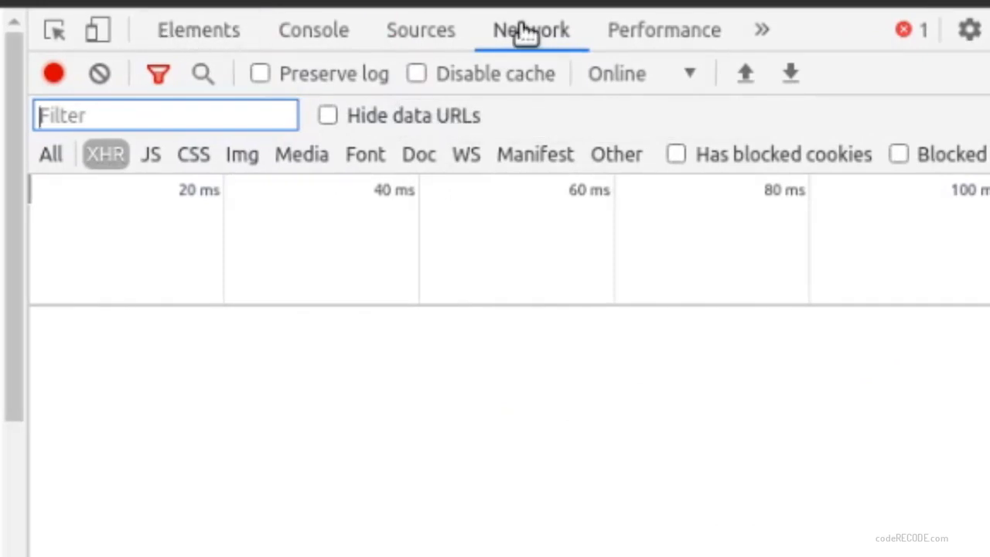
pyautogui.moveTo(51, 154)
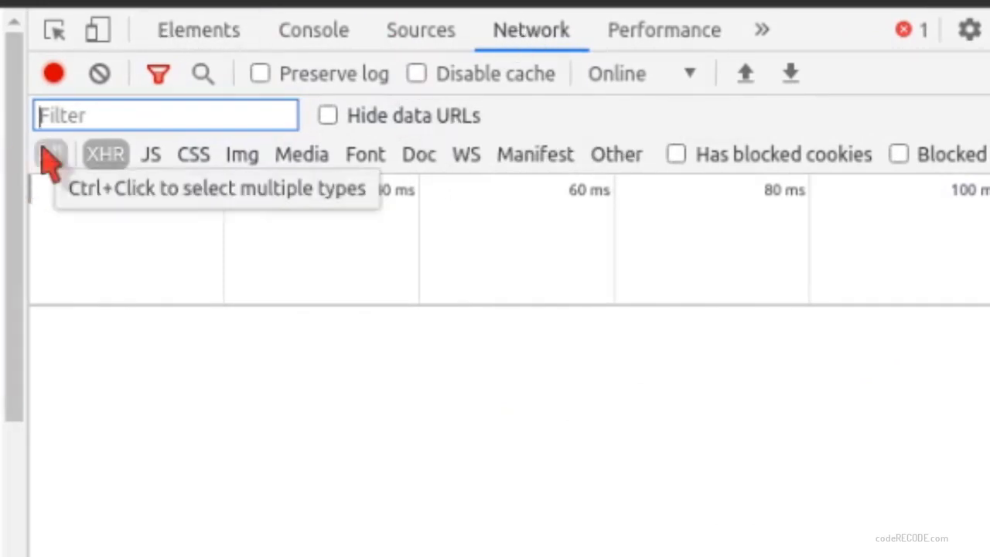
pyautogui.moveTo(105, 154)
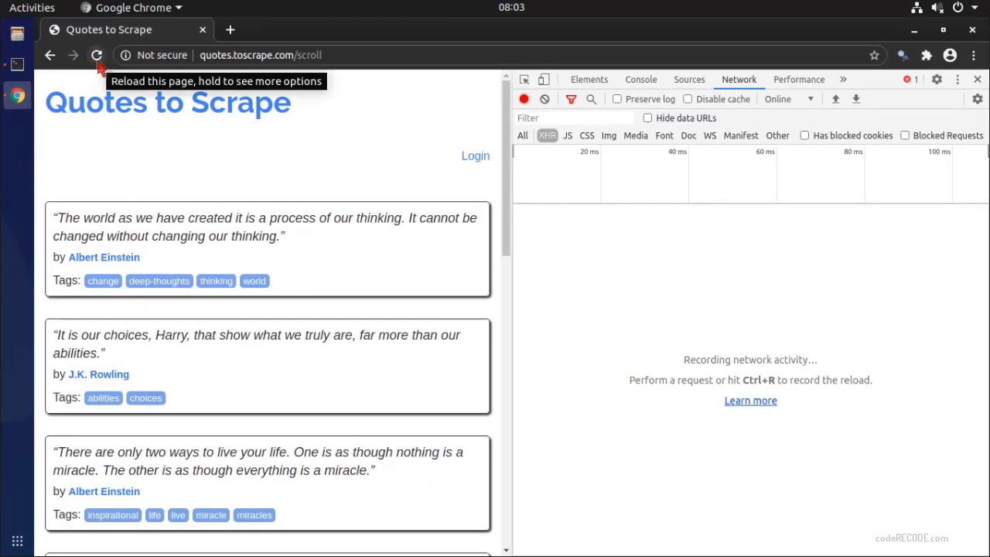
# Step: Reload the quotes page to capture the quotes?page=1 XHR request in Network
pyautogui.click(97, 55)
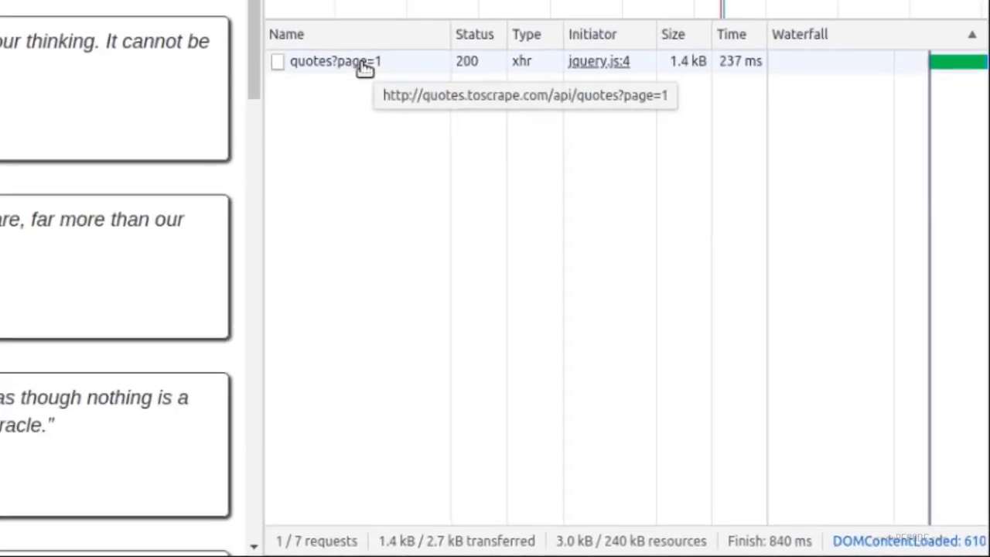
# Step: Preview the page=1 API response and expand its quotes array
pyautogui.click(337, 61)
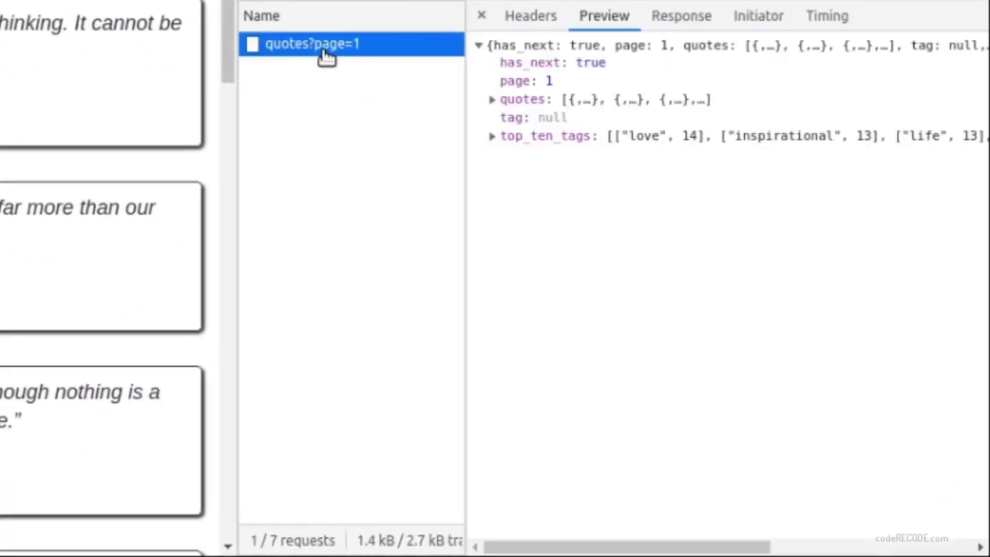
pyautogui.moveTo(293, 56)
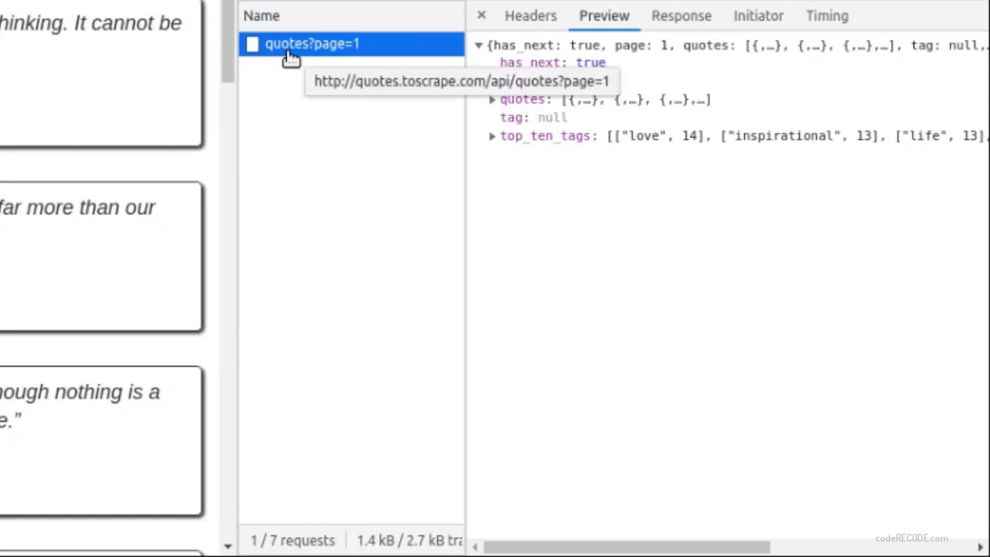
pyautogui.moveTo(358, 51)
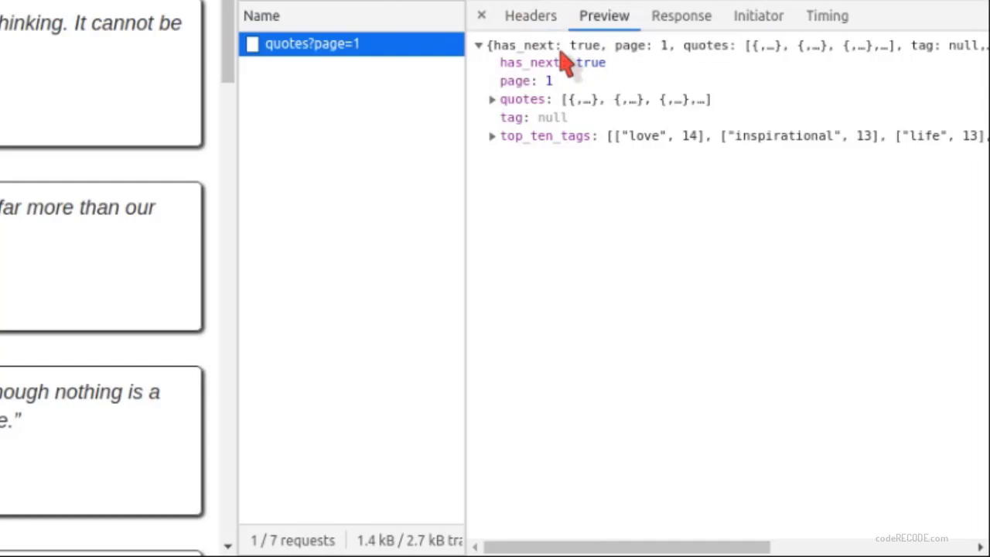
pyautogui.click(492, 99)
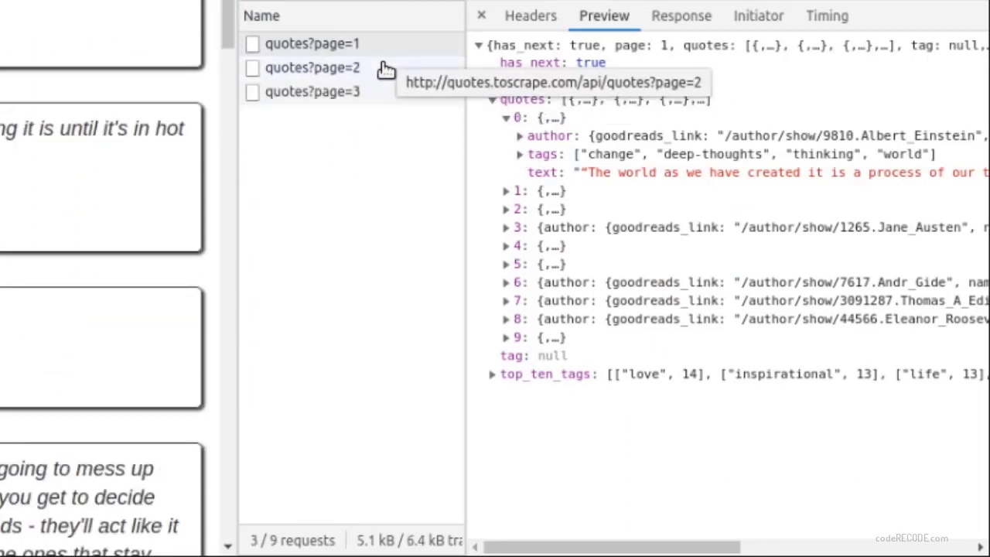
pyautogui.click(312, 91)
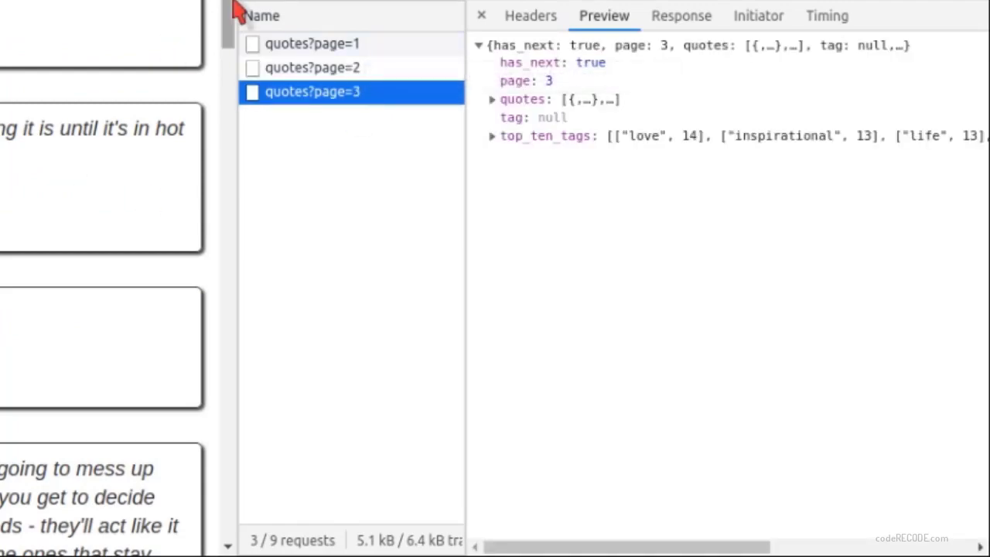
pyautogui.moveTo(421, 213)
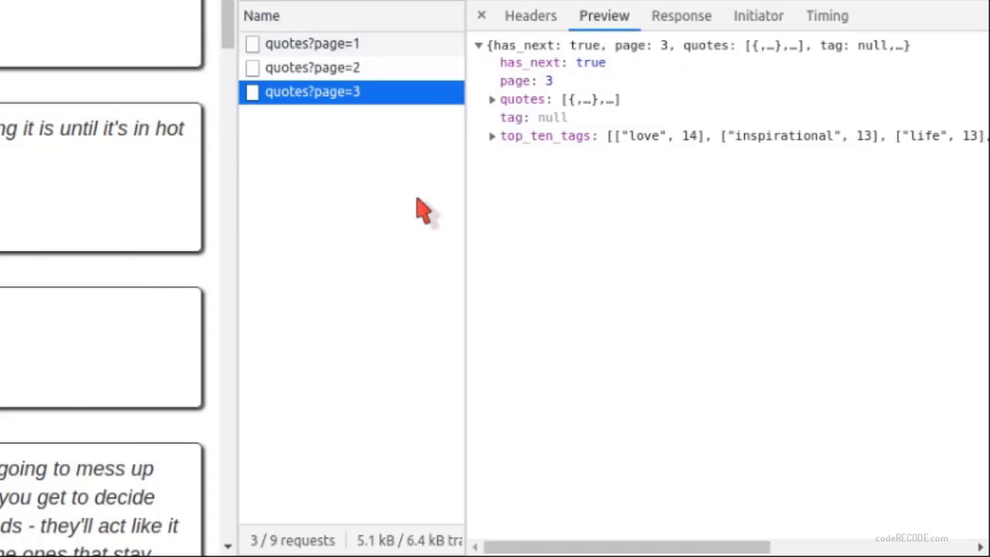
pyautogui.moveTo(433, 182)
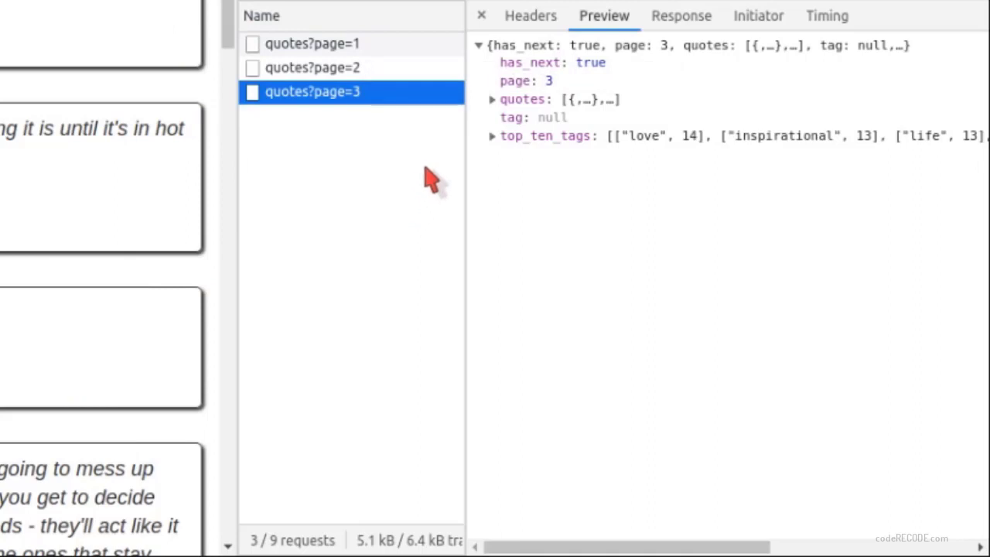
pyautogui.click(313, 43)
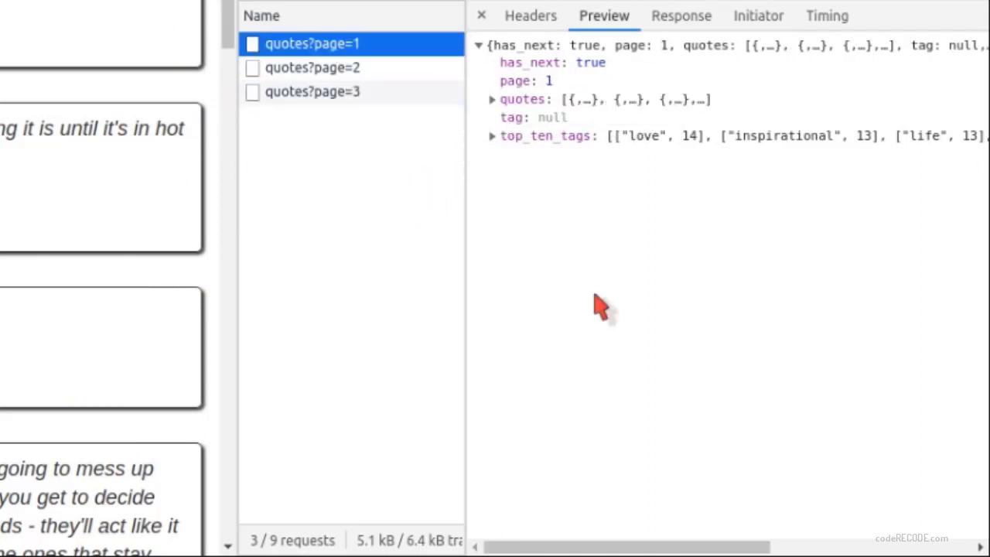
pyautogui.moveTo(549, 143)
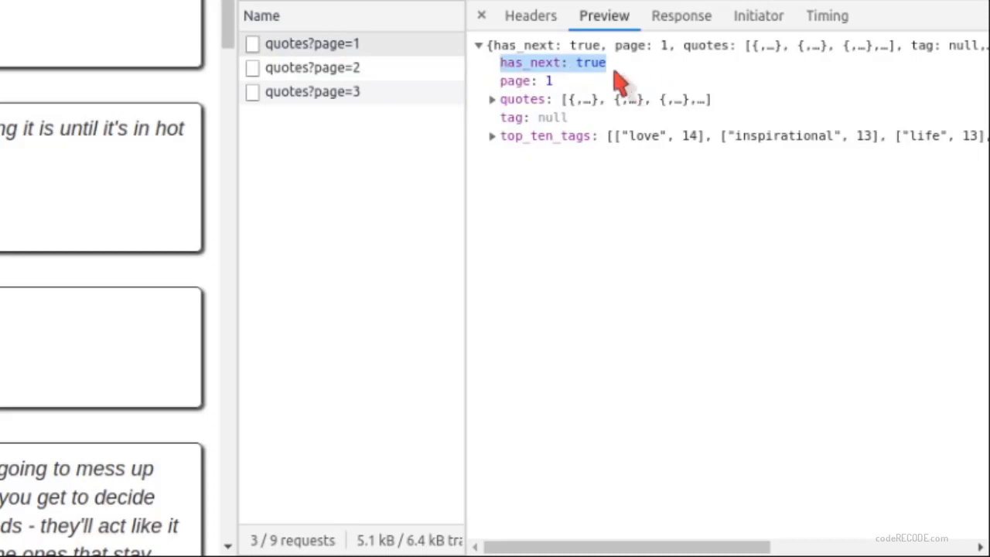
# Step: Compare the page 2 and 3 responses, noting has_next, then reselect page 1
pyautogui.click(313, 67)
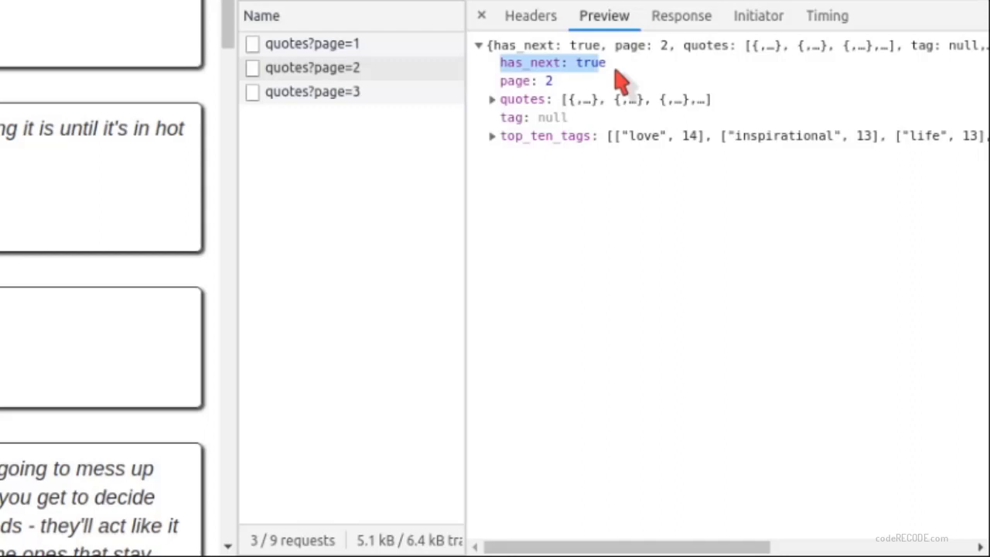
pyautogui.click(312, 92)
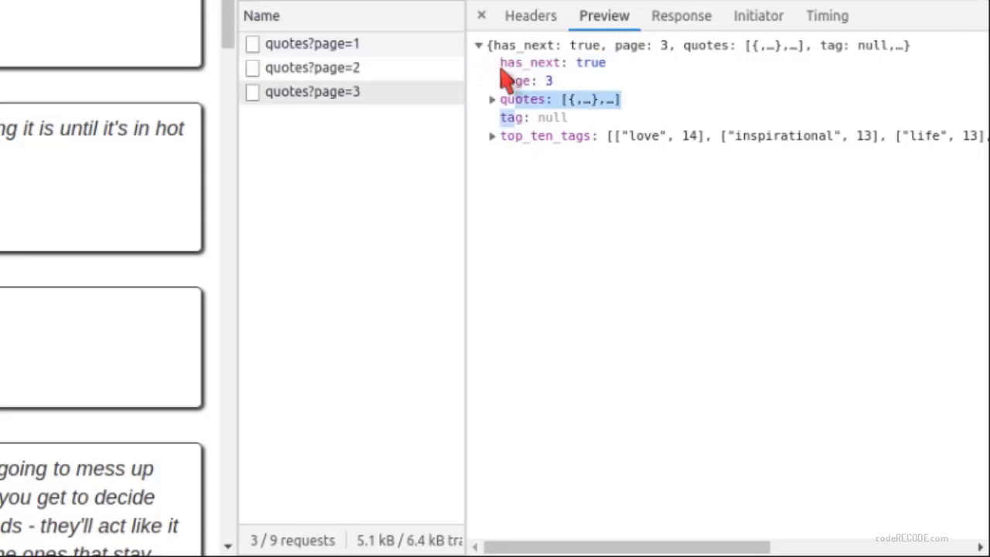
pyautogui.click(530, 63)
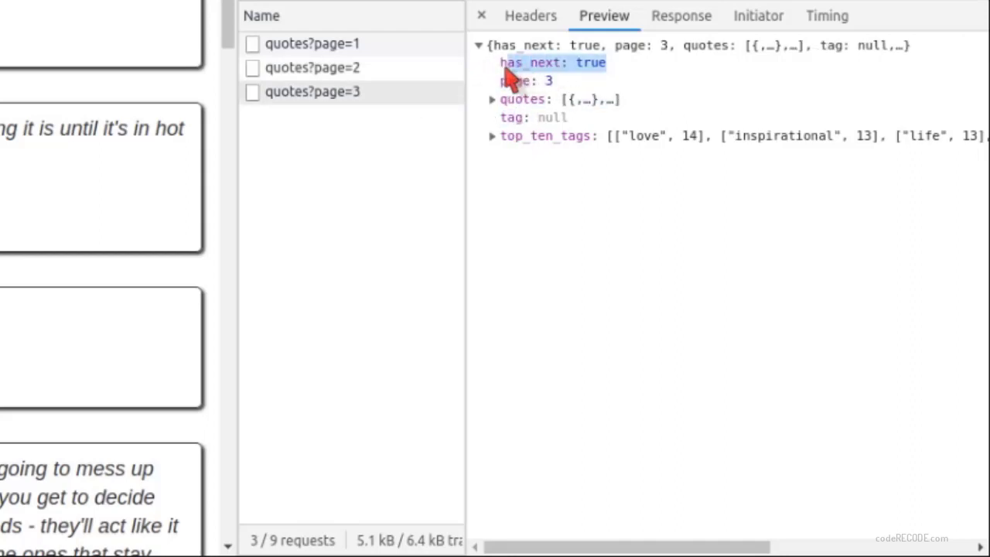
pyautogui.moveTo(626, 143)
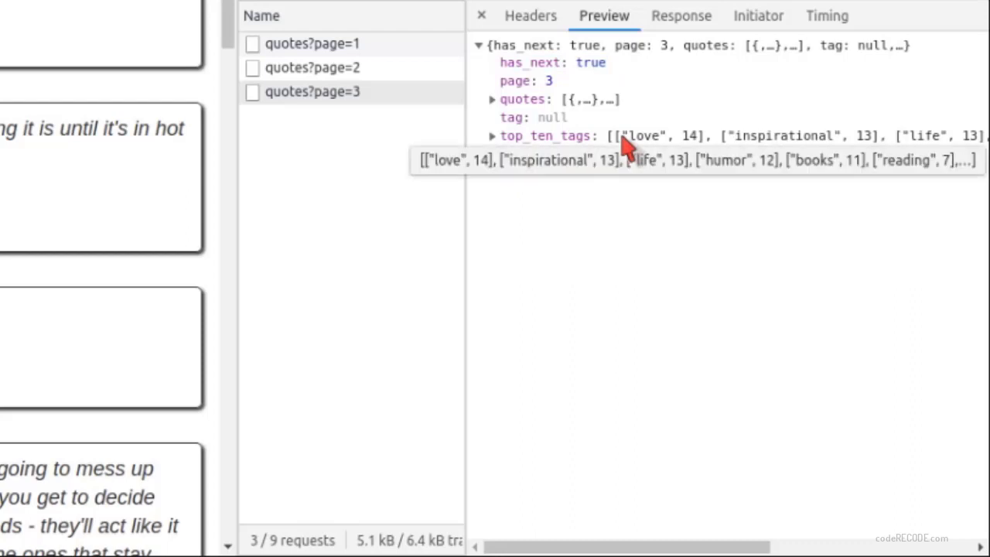
pyautogui.click(312, 43)
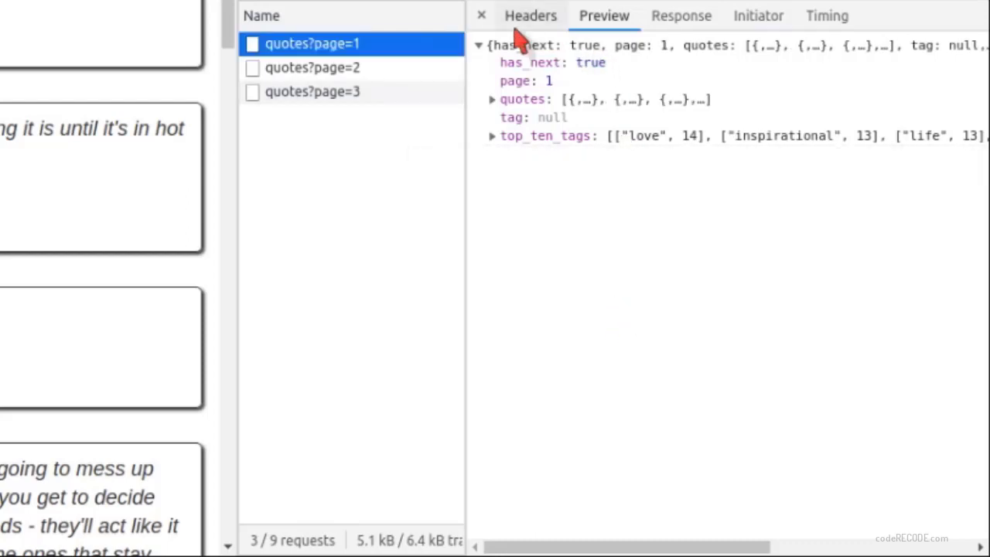
# Step: View the page=1 request's Headers showing a GET to api/quotes?page=1
pyautogui.click(529, 15)
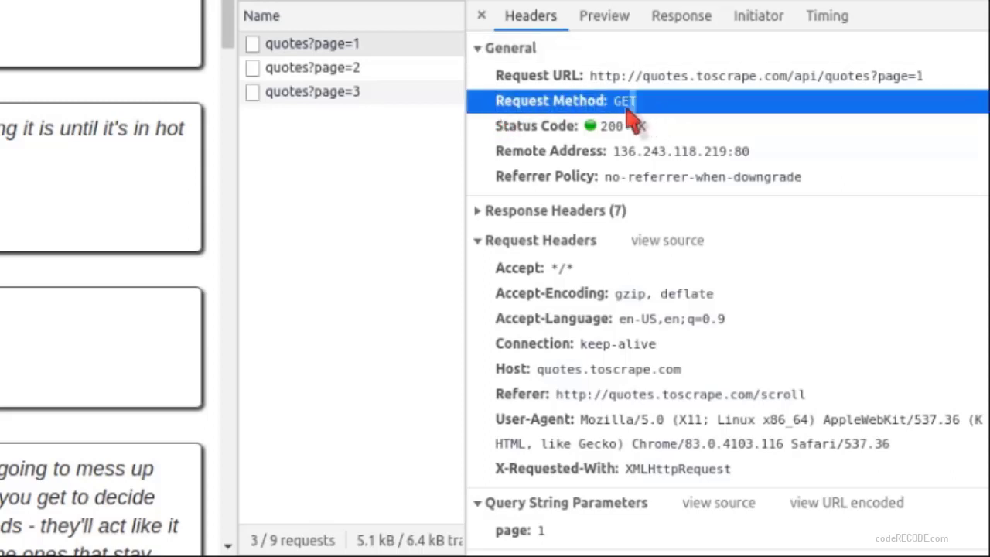
pyautogui.moveTo(657, 125)
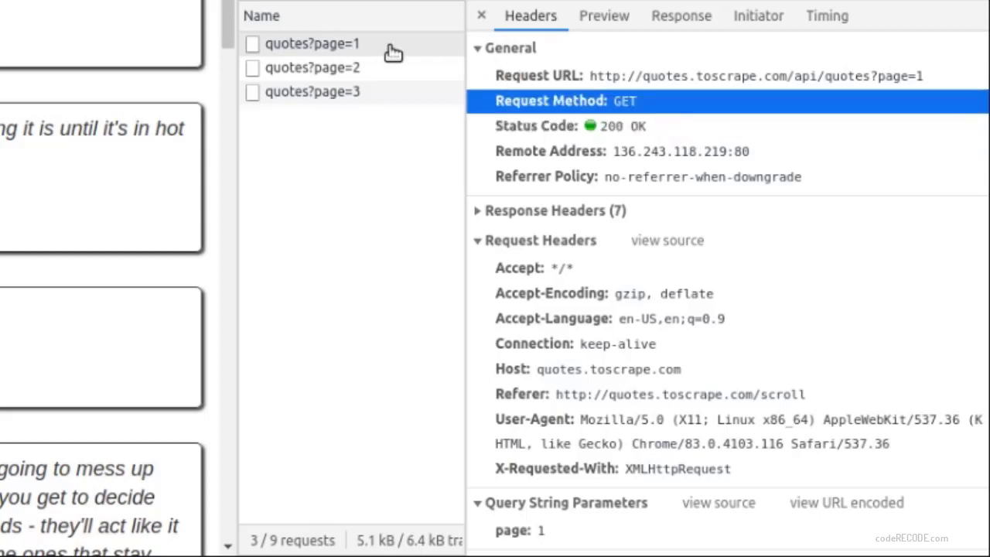
# Step: Open the quotes?page=1 request in a new Chrome tab to view raw JSON
pyautogui.rightClick(312, 43)
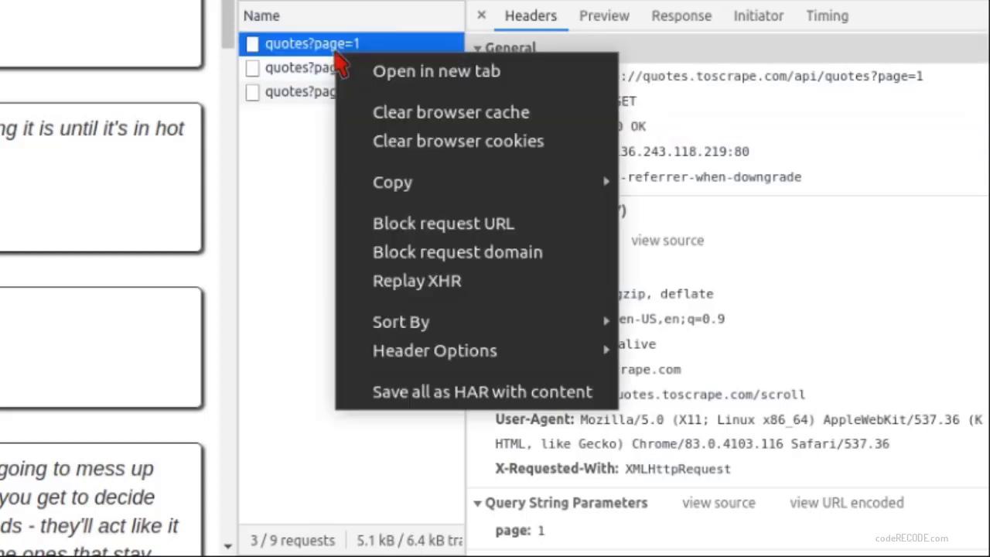
pyautogui.click(436, 71)
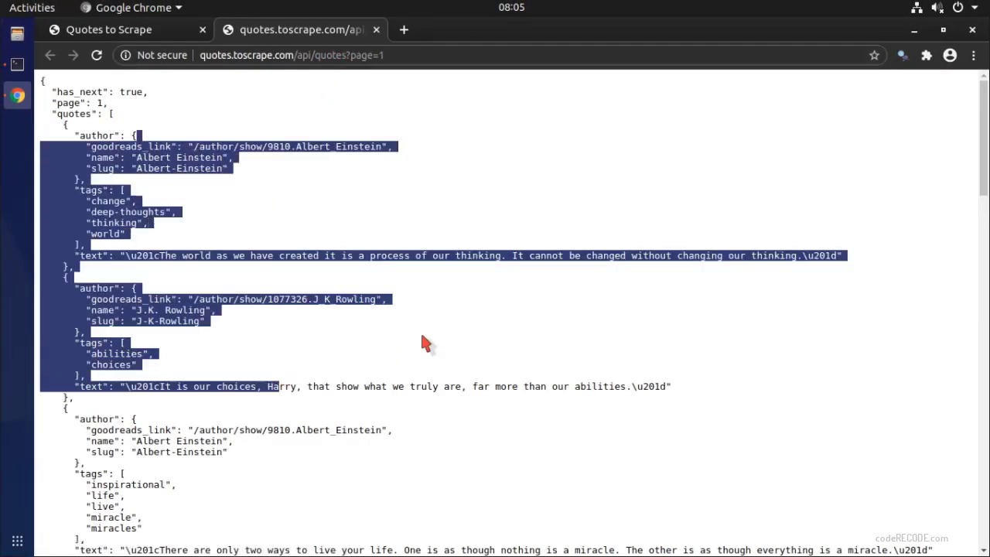
pyautogui.click(292, 55)
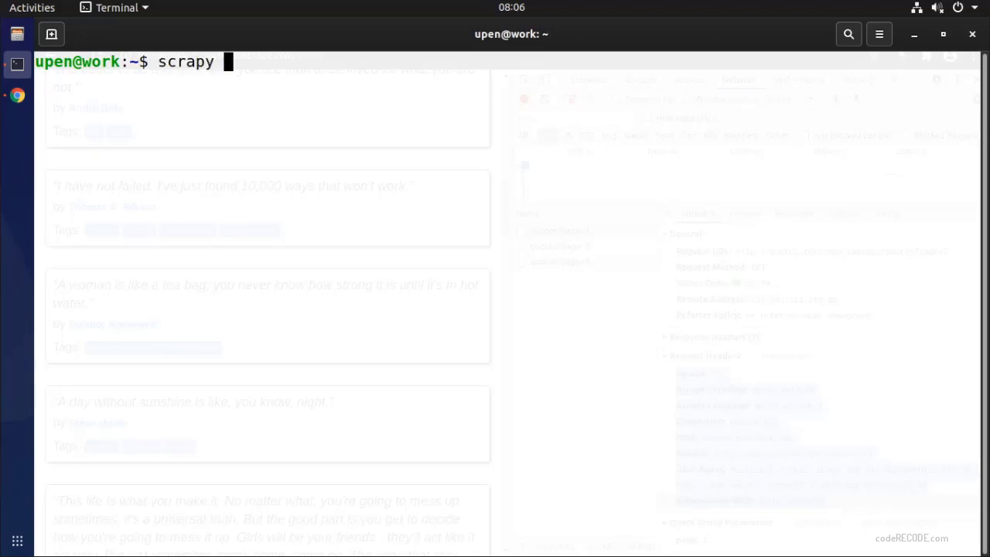
# Step: Run 'scrapy genspider scroll x' and open scroll.py in the editor
pyautogui.write('genspider scro')
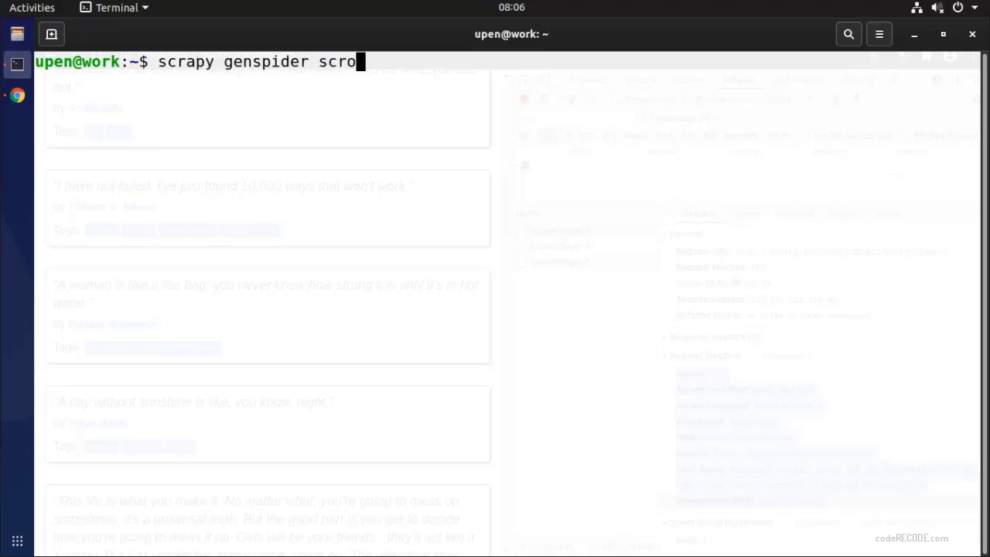
pyautogui.write('ll')
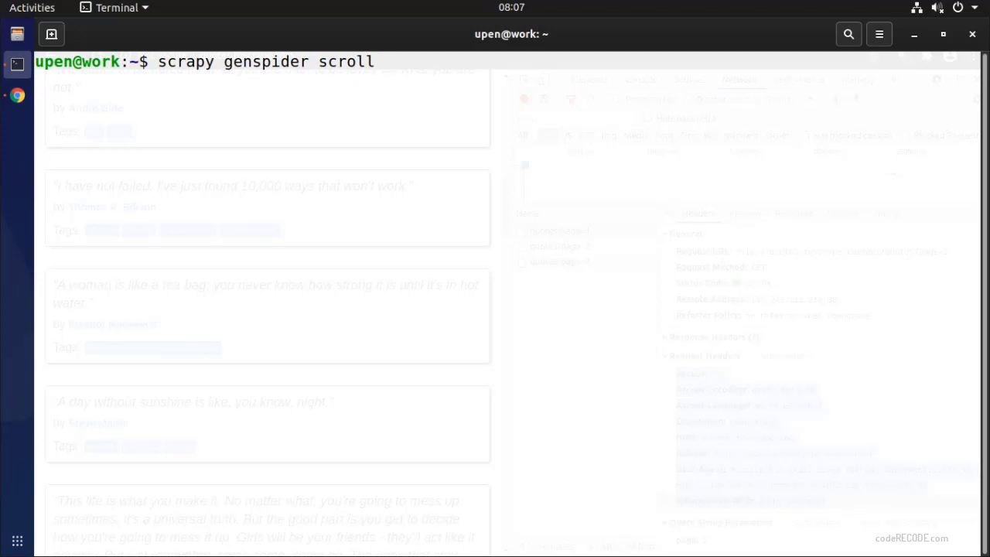
pyautogui.write('x')
pyautogui.write('code')
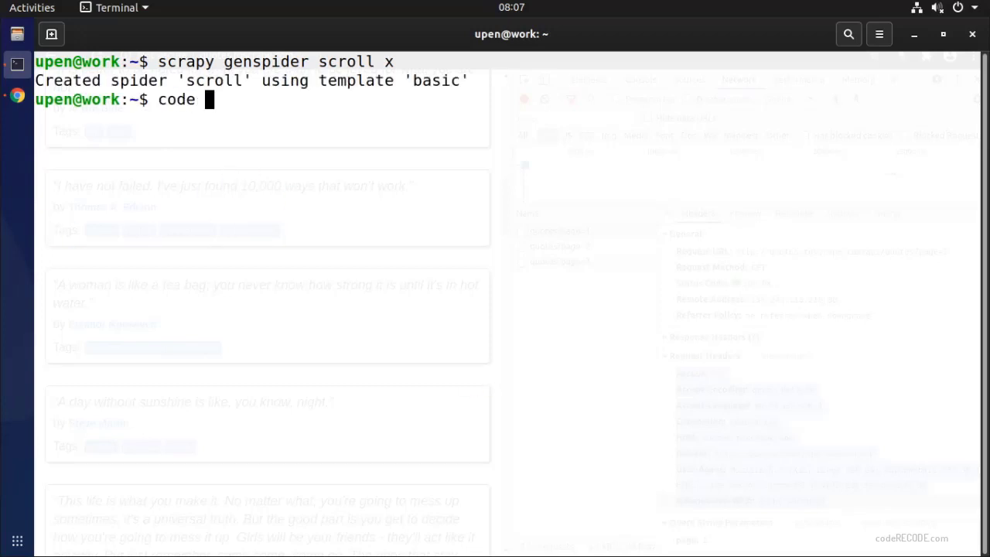
pyautogui.write('scroll.py')
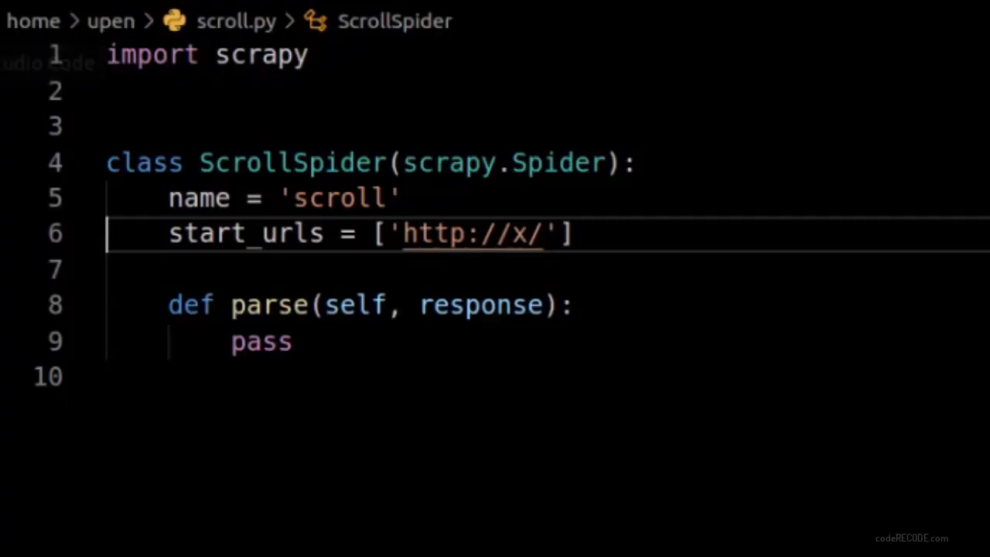
pyautogui.doubleClick(433, 233)
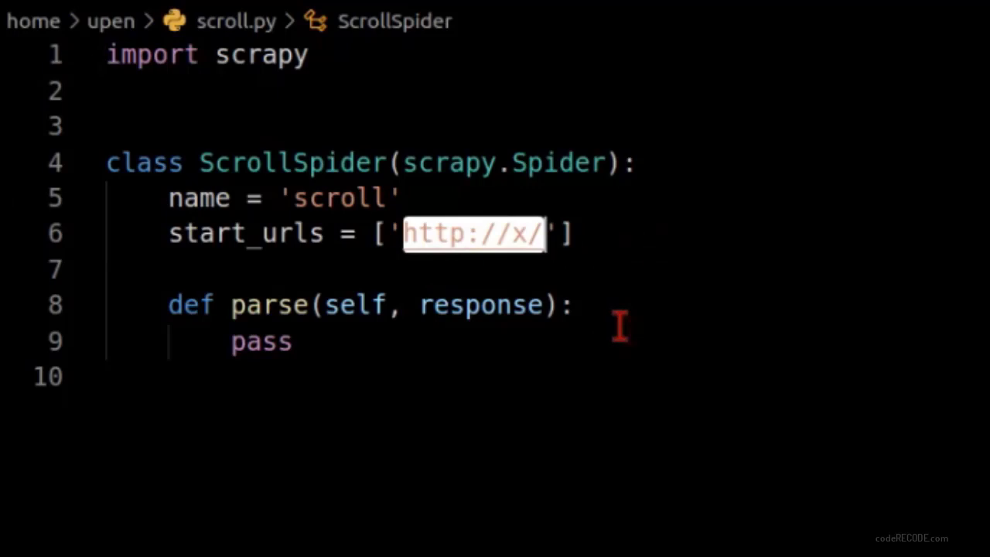
pyautogui.moveTo(275, 147)
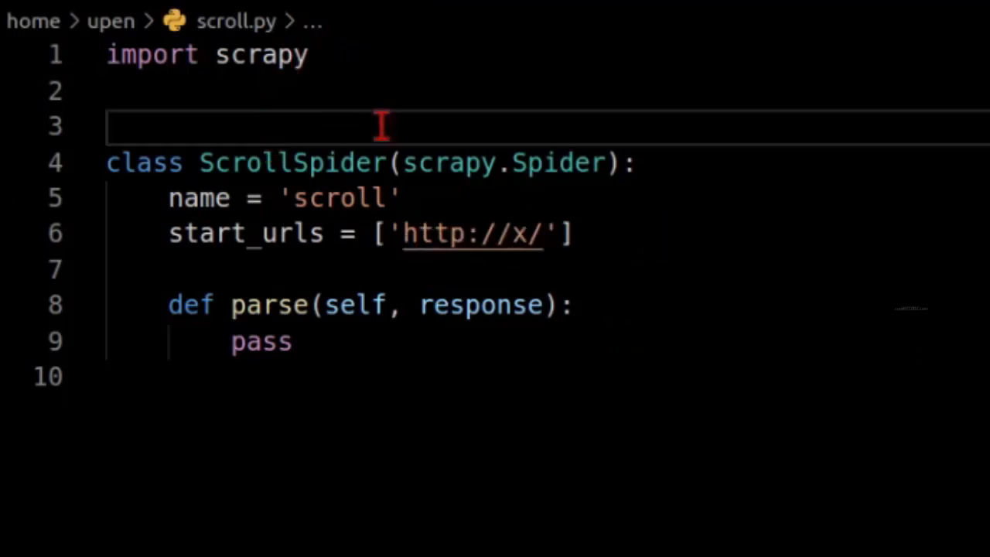
pyautogui.write('as')
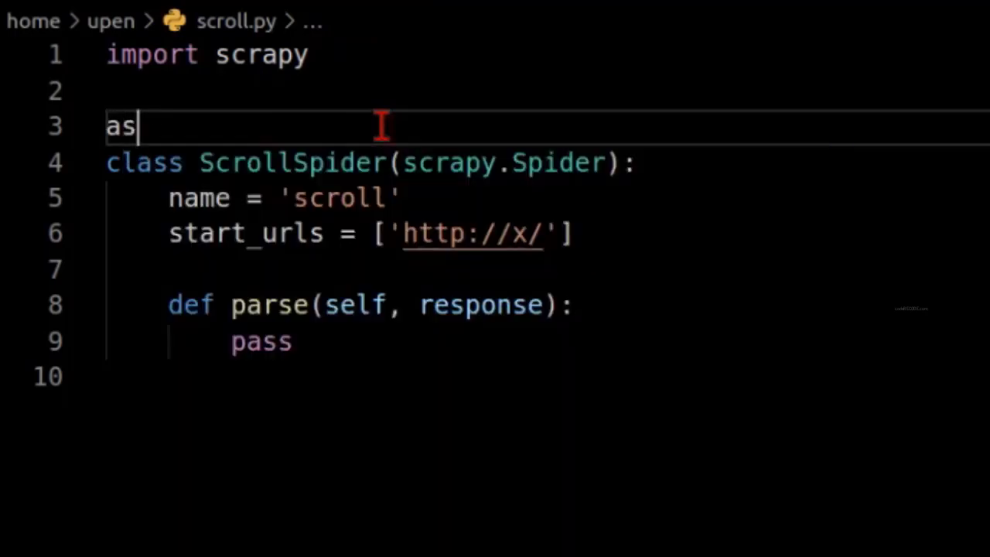
pyautogui.write('bs')
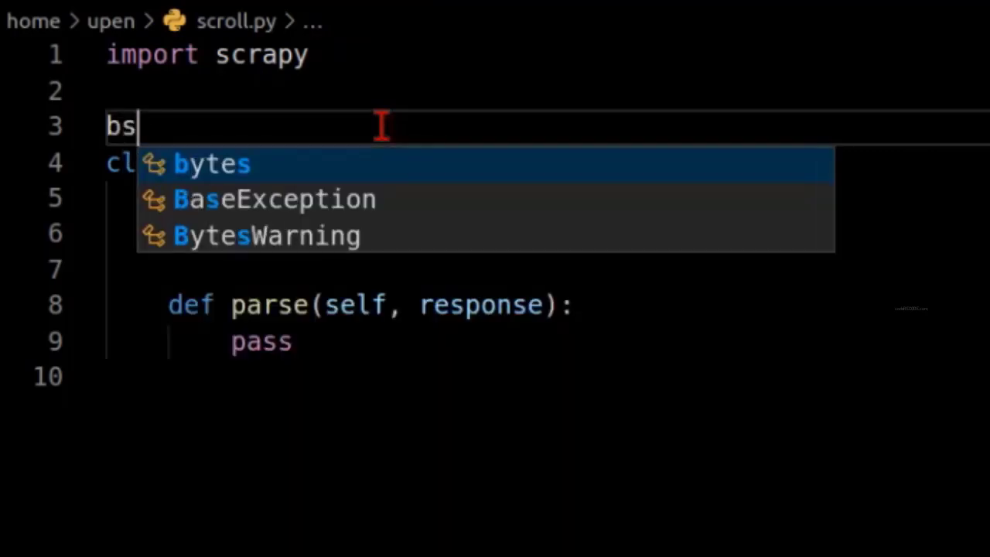
pyautogui.write('ase =')
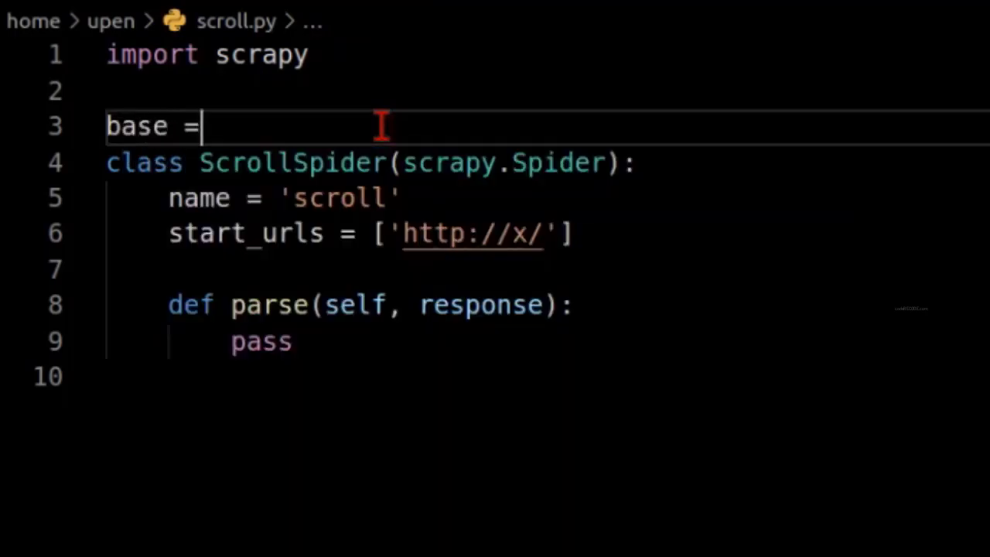
pyautogui.write("'http://quotes.toscrape.com/api/quotes?page=1'")
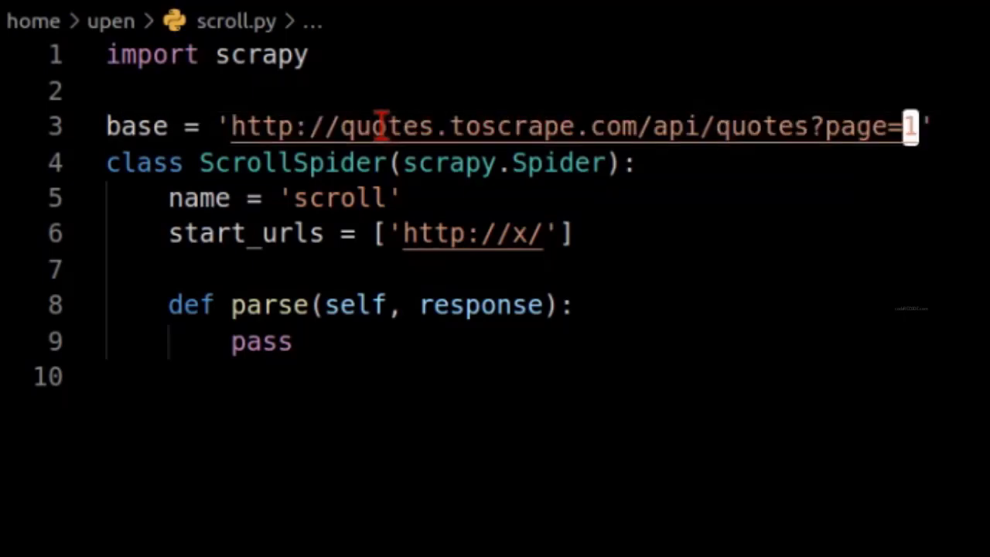
pyautogui.press('Backspace')
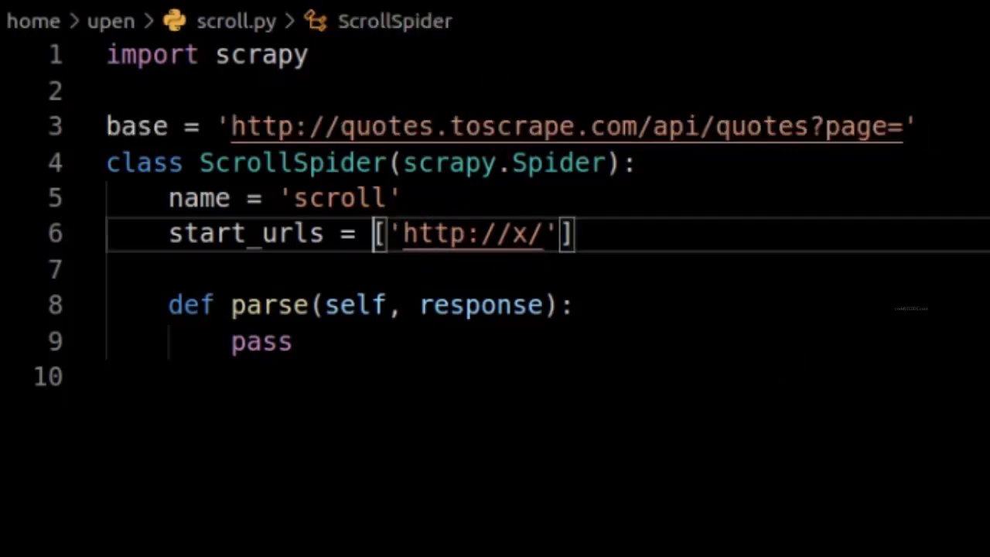
# Step: Make base end in page={} and set start_urls to base.format(1)
pyautogui.doubleClick(471, 234)
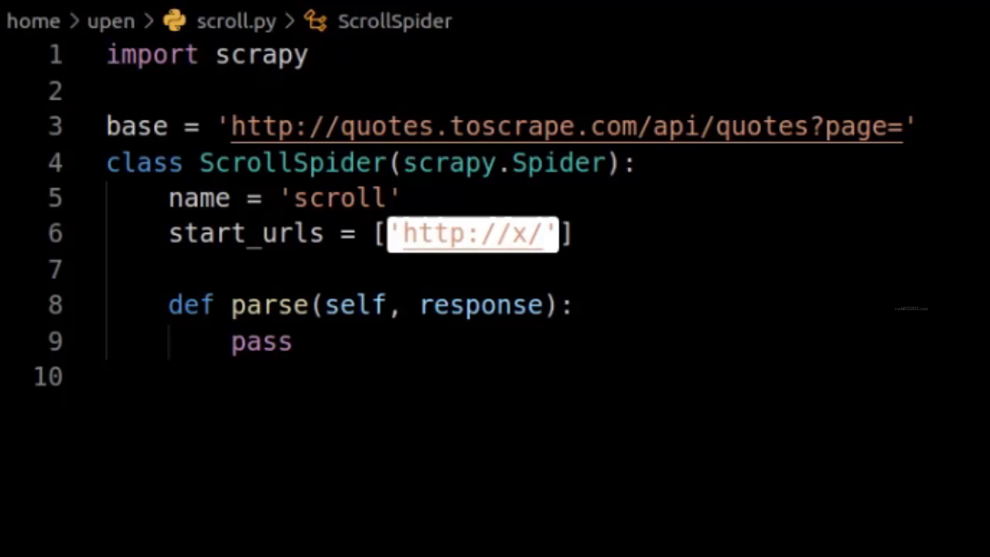
pyautogui.write('base')
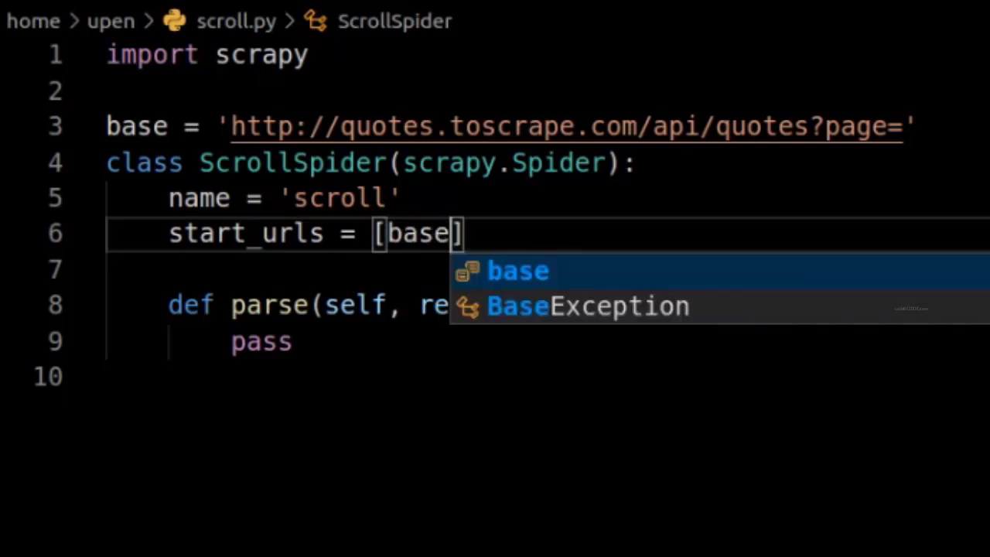
pyautogui.write("+''")
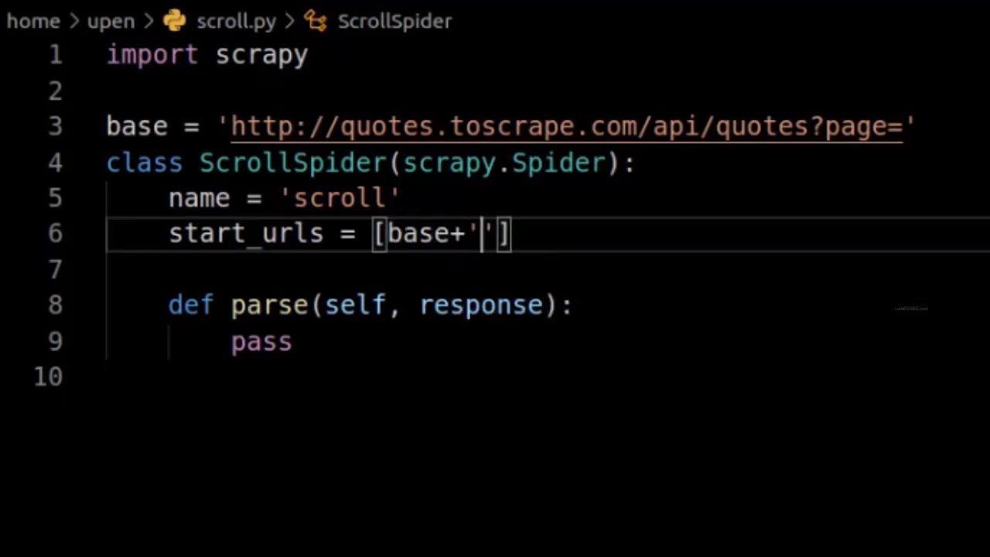
pyautogui.write('1')
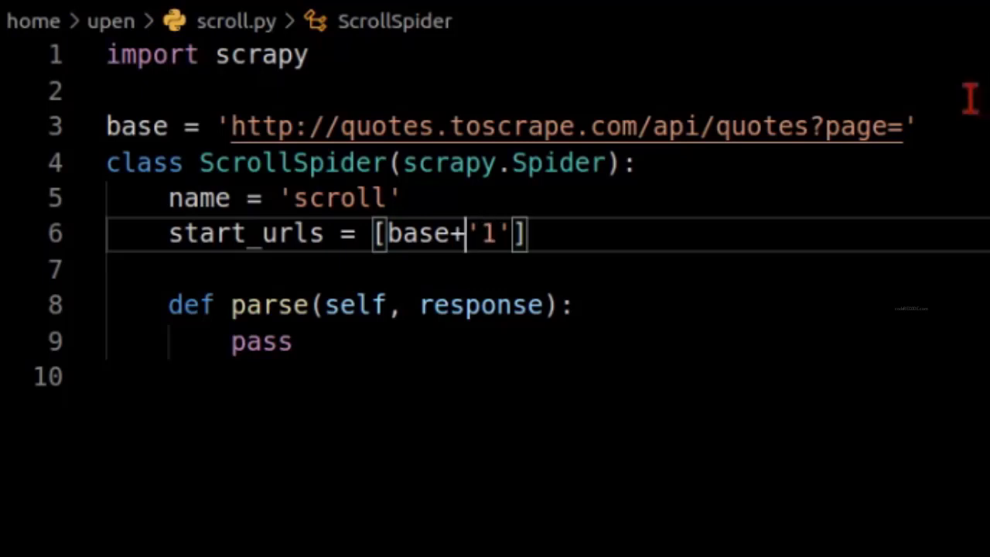
pyautogui.write('{}')
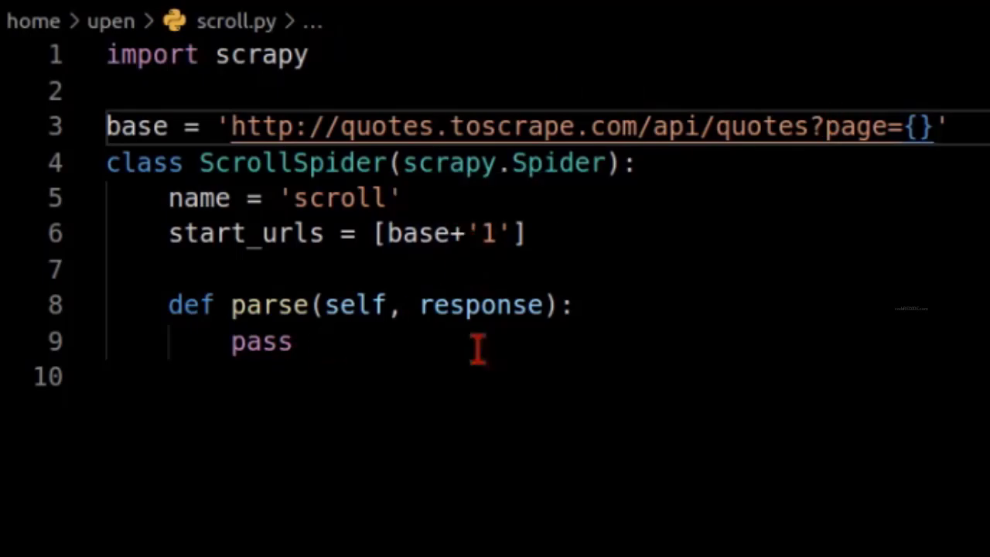
pyautogui.click(444, 234)
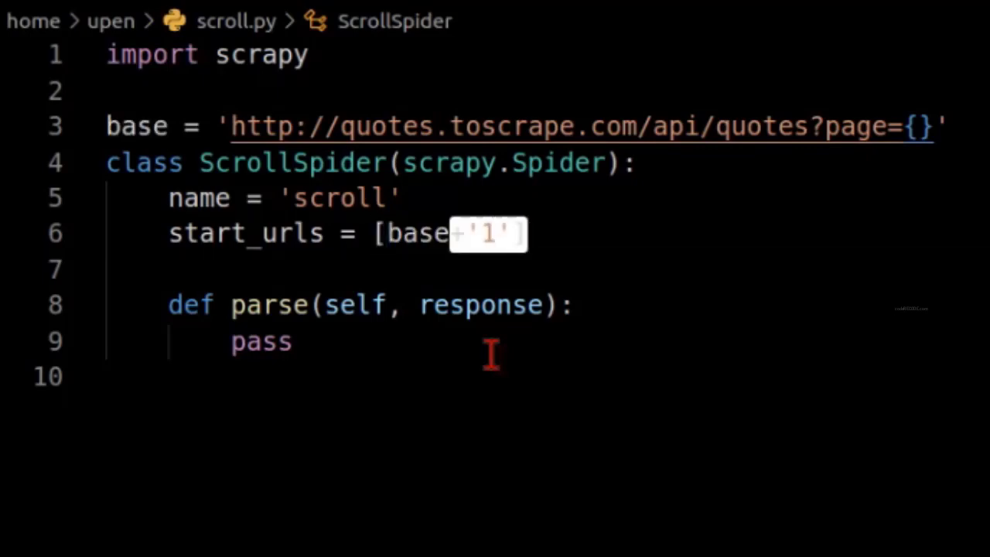
pyautogui.write('.format(1')
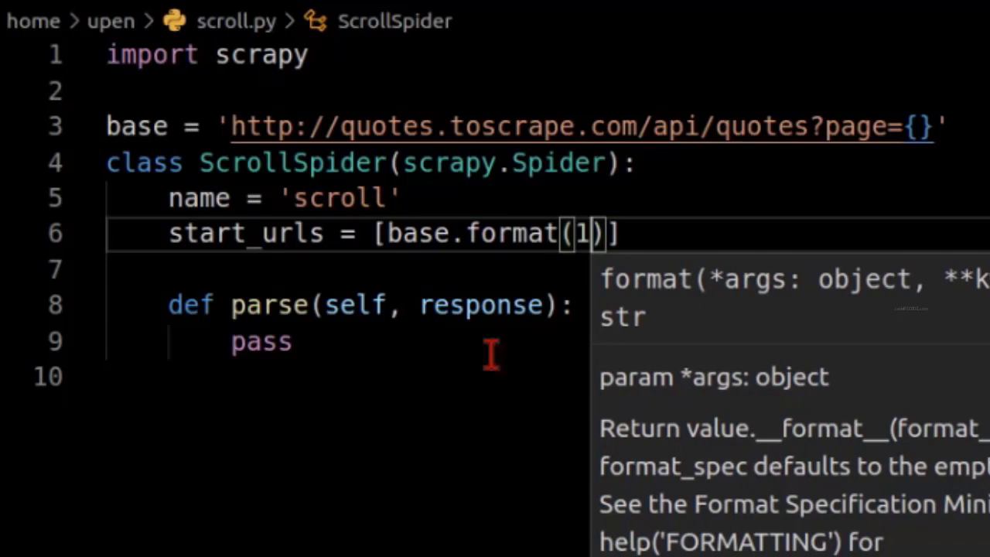
pyautogui.write('`')
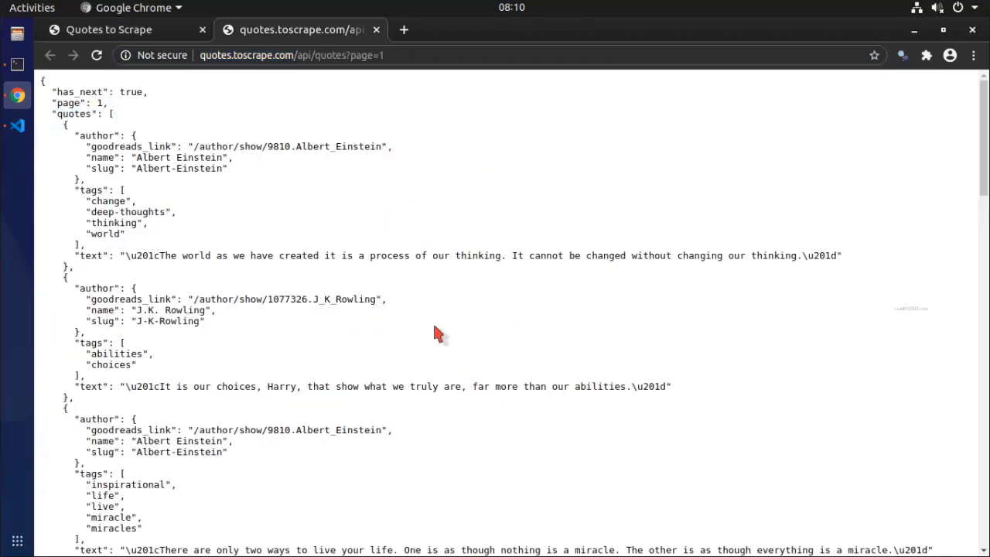
pyautogui.moveTo(116, 127)
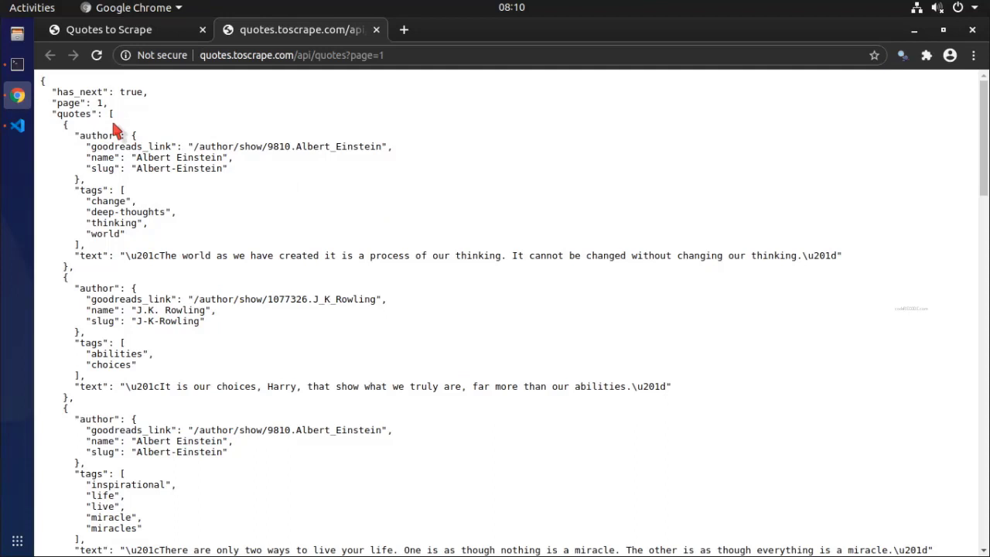
pyautogui.moveTo(31, 155)
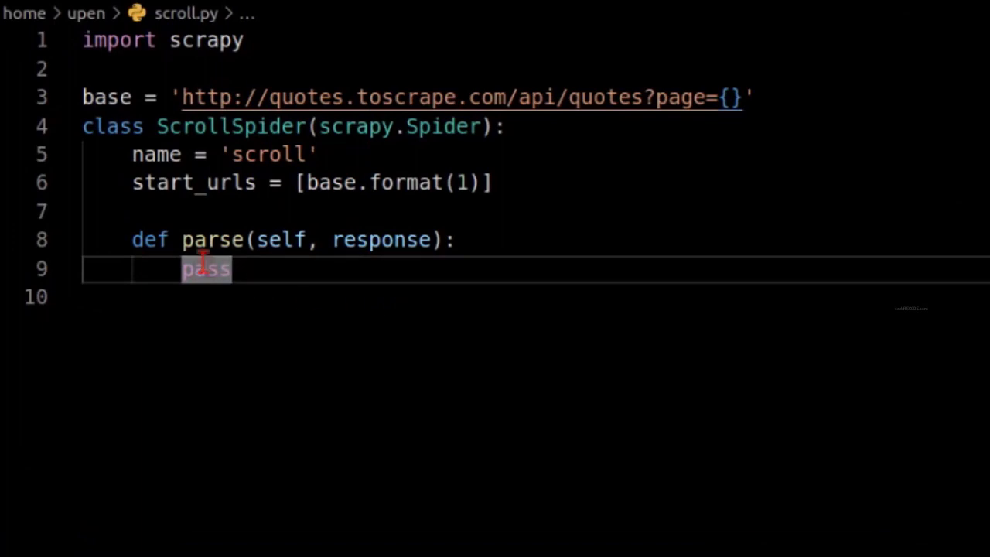
# Step: Replace pass in parse with data = response.json()
pyautogui.write('data')
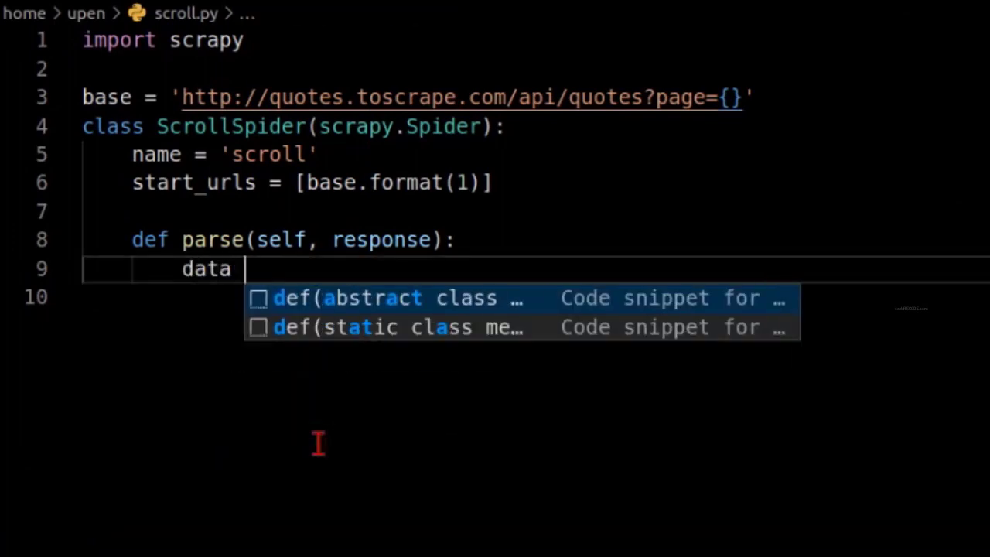
pyautogui.write('= response.')
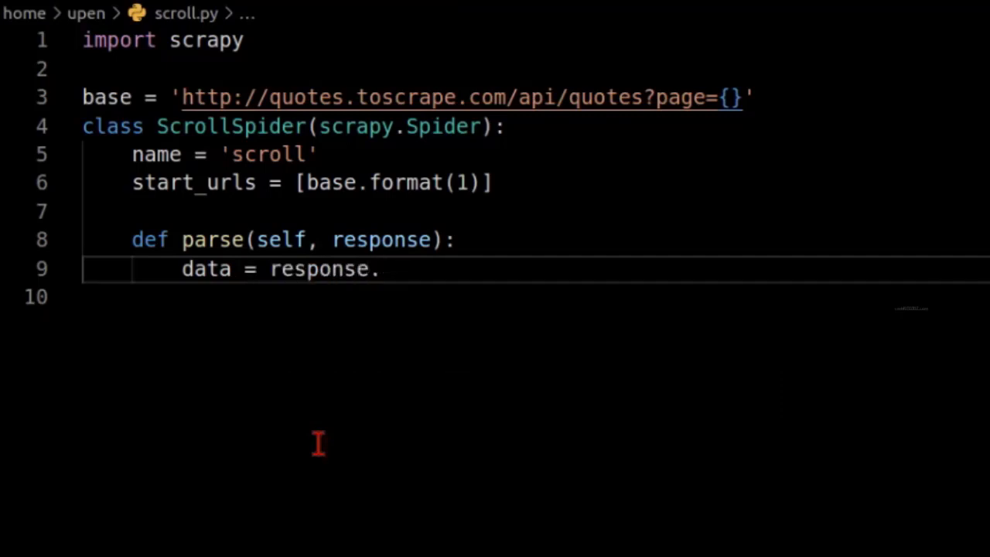
pyautogui.write('json()')
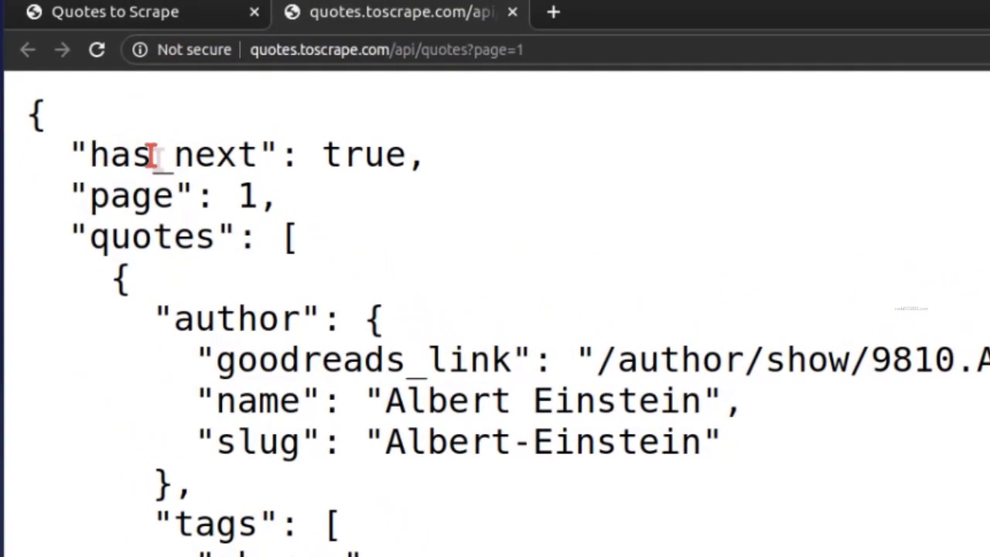
# Step: Add print(data["has_next"]) and print(data["page"]) to parse
pyautogui.doubleClick(174, 154)
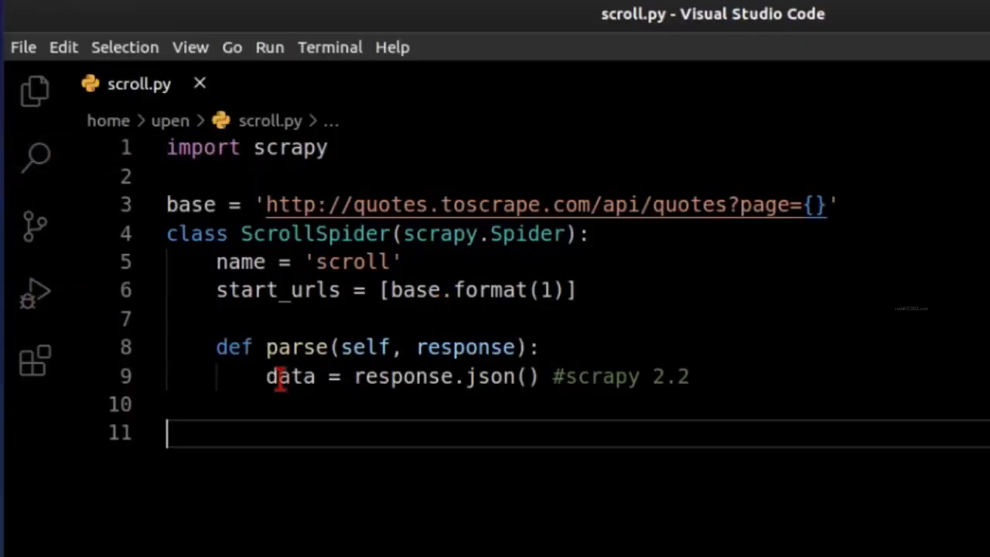
pyautogui.write('p')
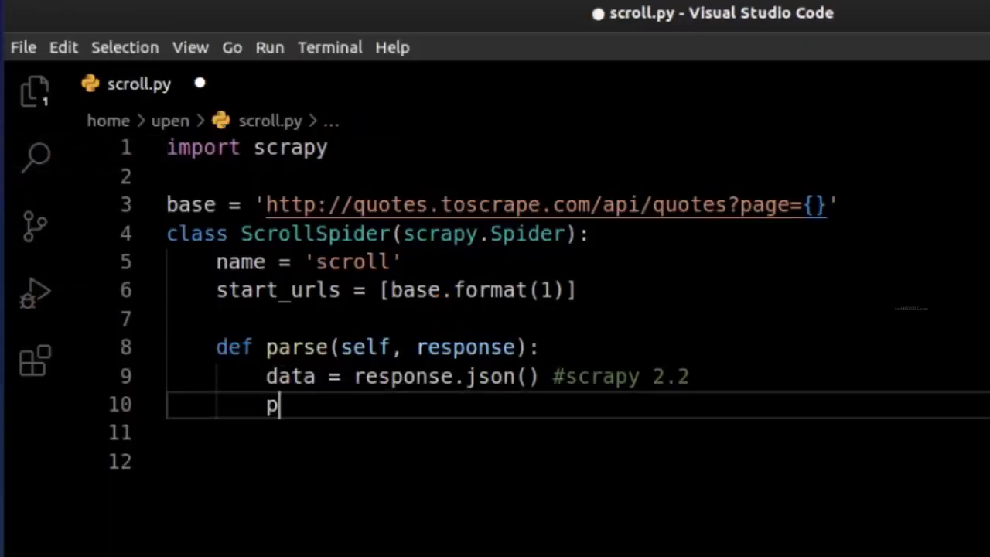
pyautogui.write('rint(data')
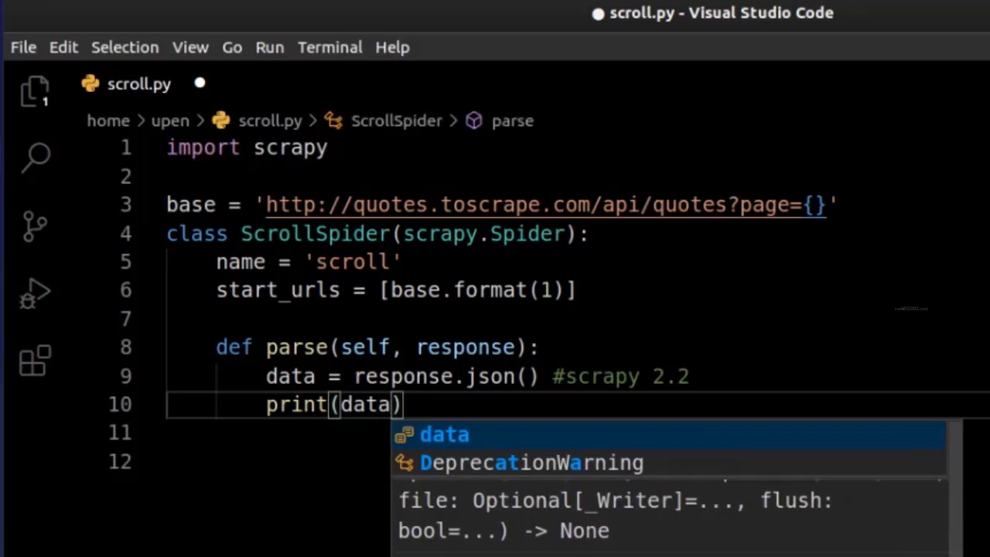
pyautogui.write('["has_next"]')
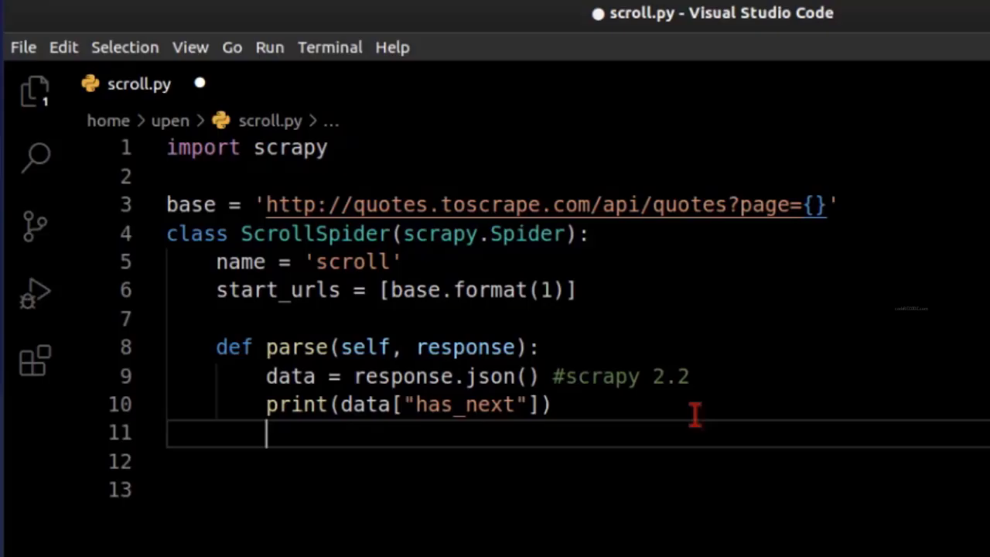
pyautogui.write('print(data["page"])')
pyautogui.write('s')
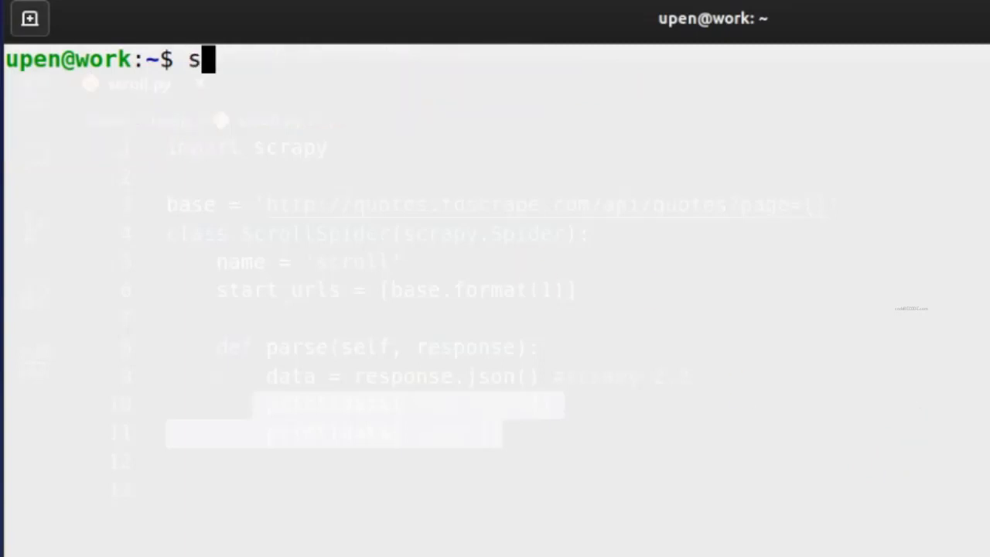
# Step: Run 'scrapy runspider scroll.py -L WARNING' in the terminal
pyautogui.write('crapy runsp')
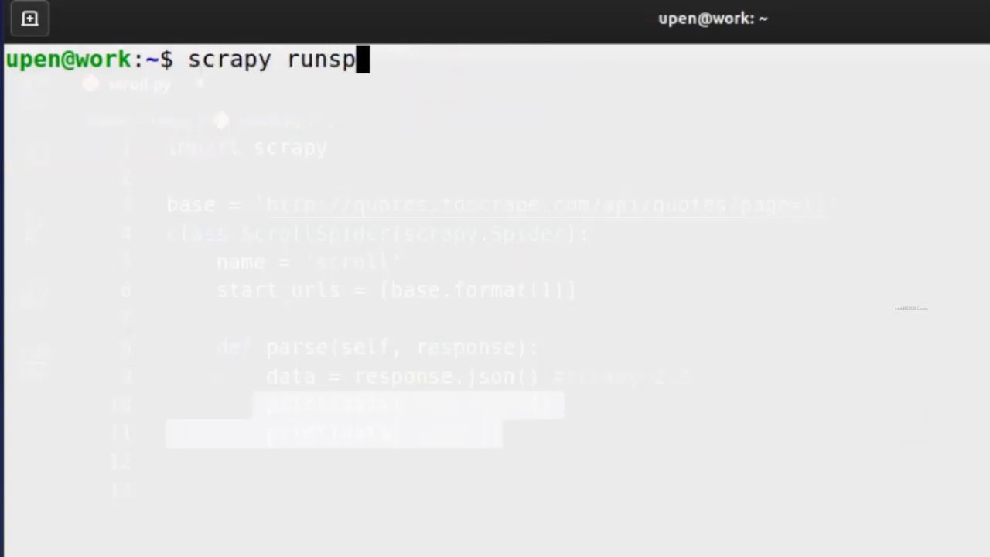
pyautogui.write('ider scroll.py')
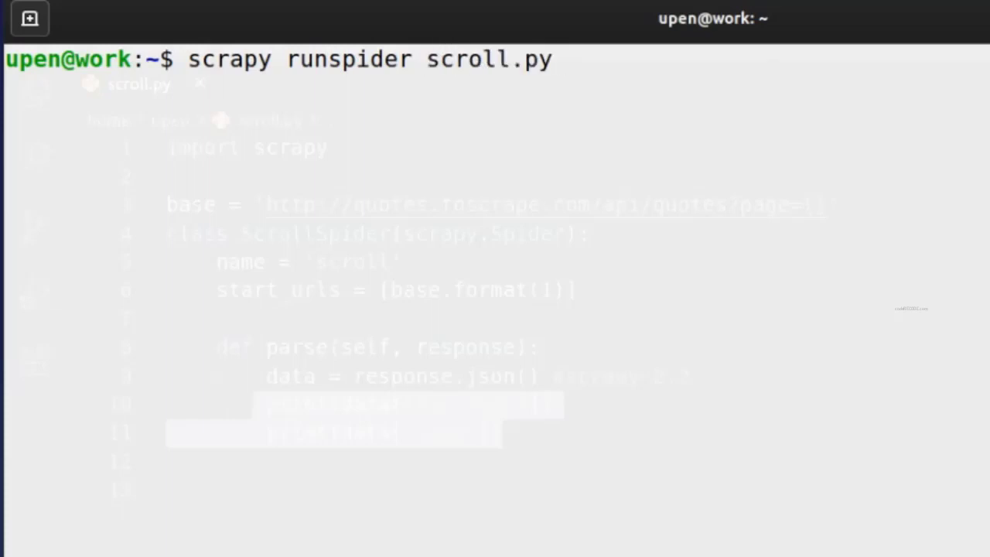
pyautogui.write('-')
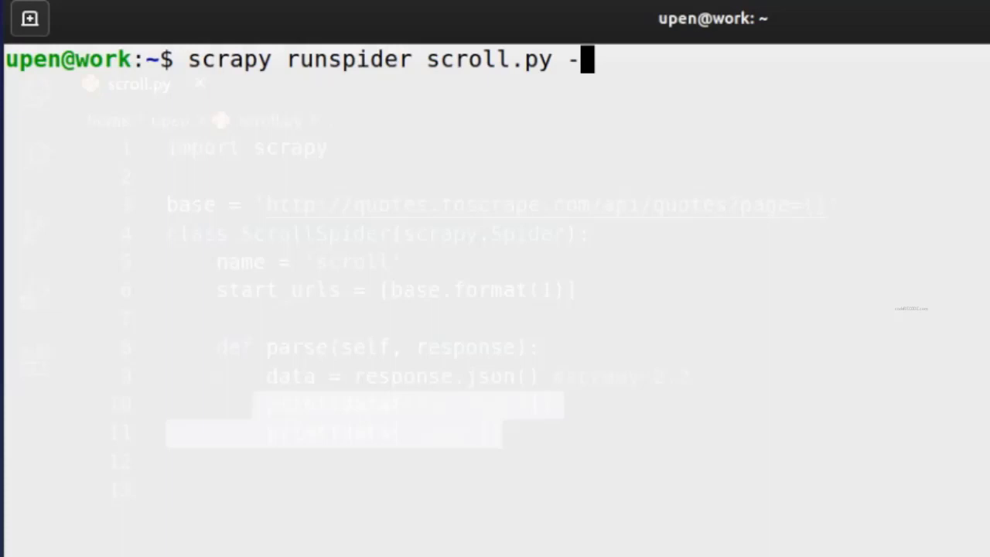
pyautogui.write('L')
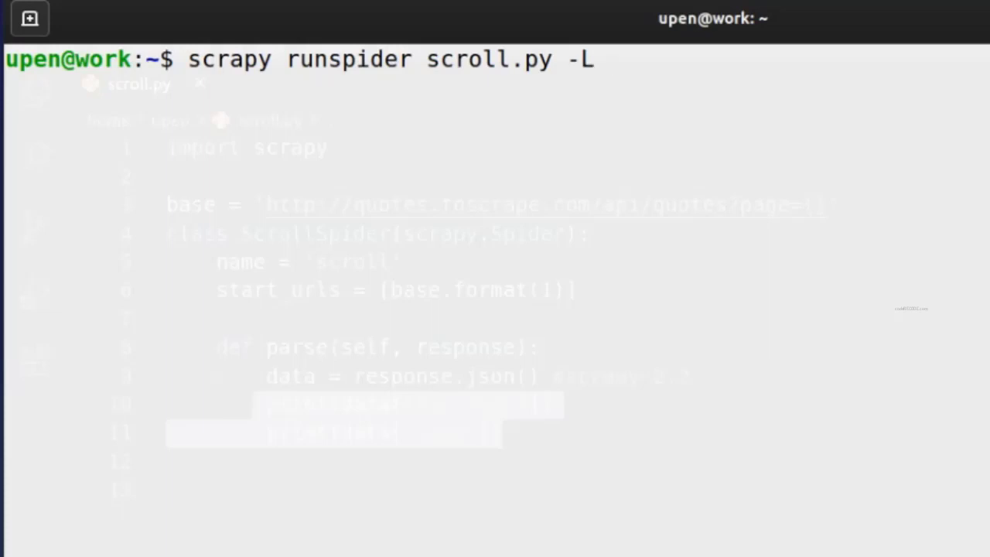
pyautogui.write('WARN')
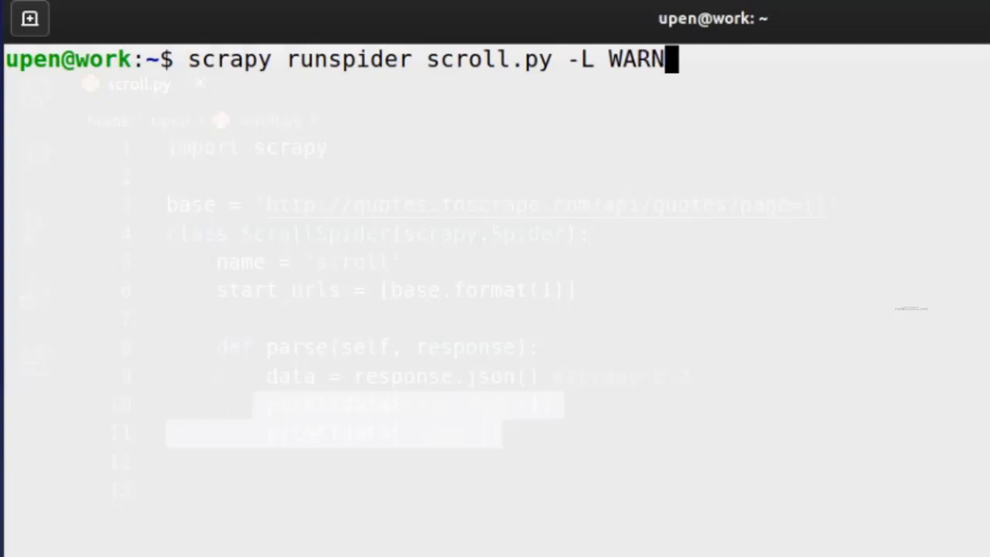
pyautogui.write('ING')
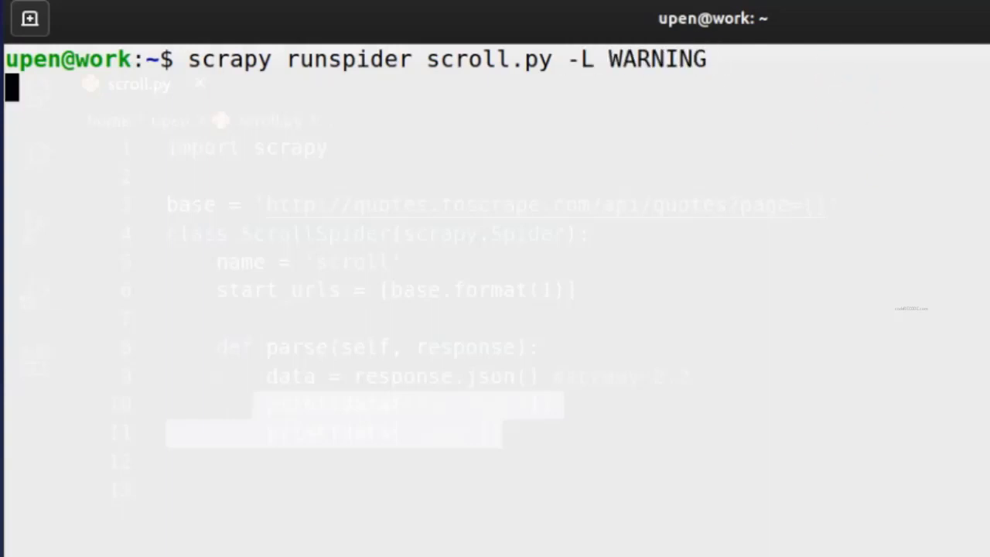
pyautogui.moveTo(603, 135)
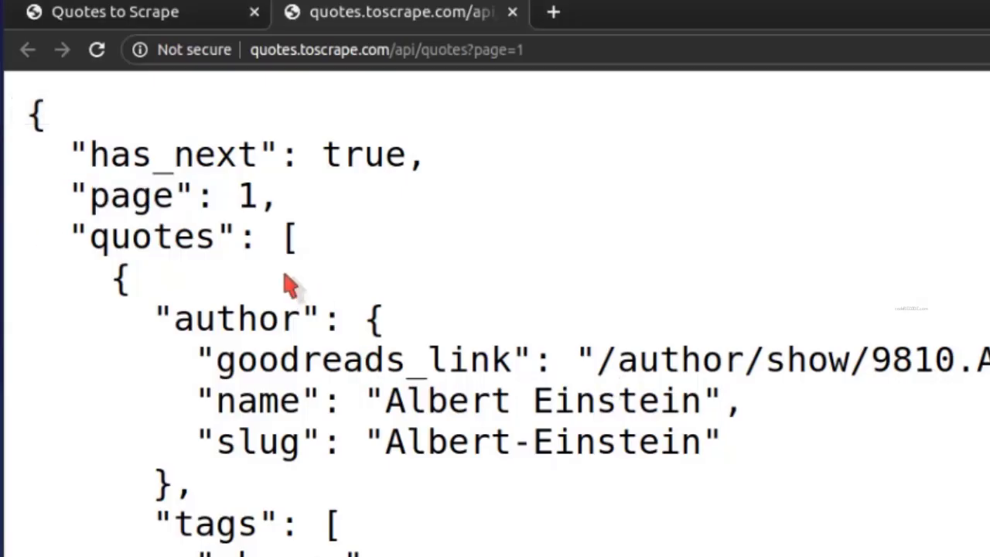
# Step: Loop over data["quotes"] yielding Author and Quote, then begin an if data["has_next"]: check
pyautogui.doubleClick(155, 235)
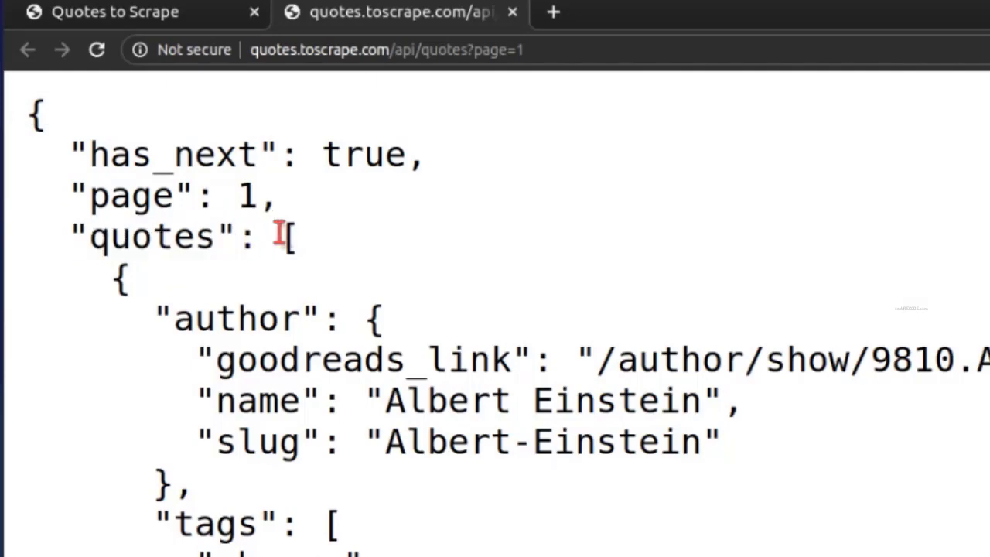
pyautogui.moveTo(127, 236)
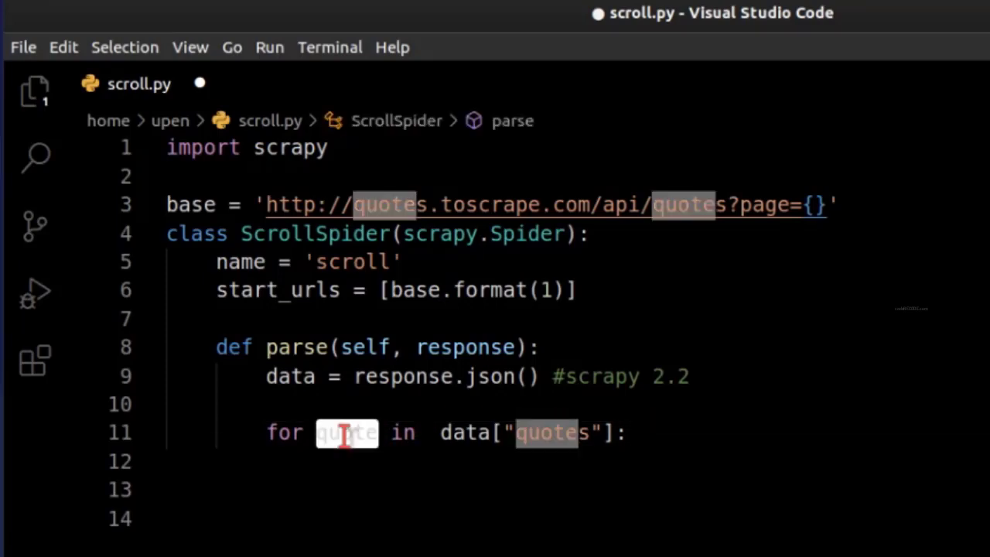
pyautogui.write('y')
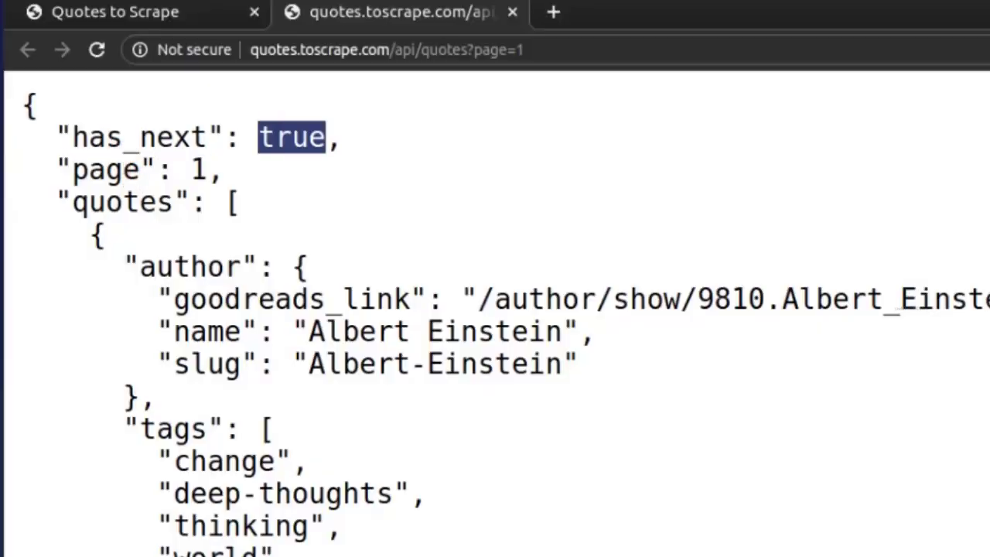
pyautogui.doubleClick(137, 137)
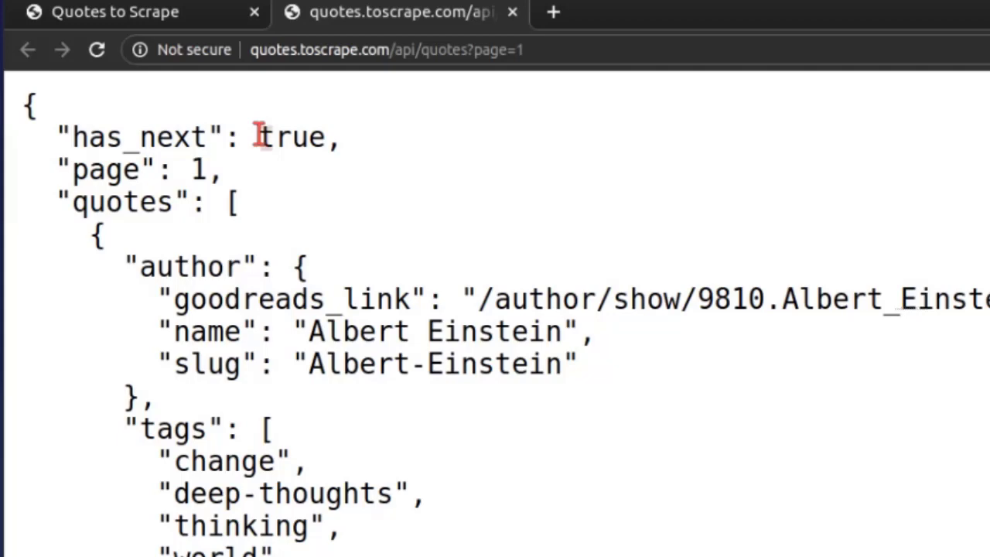
pyautogui.doubleClick(292, 137)
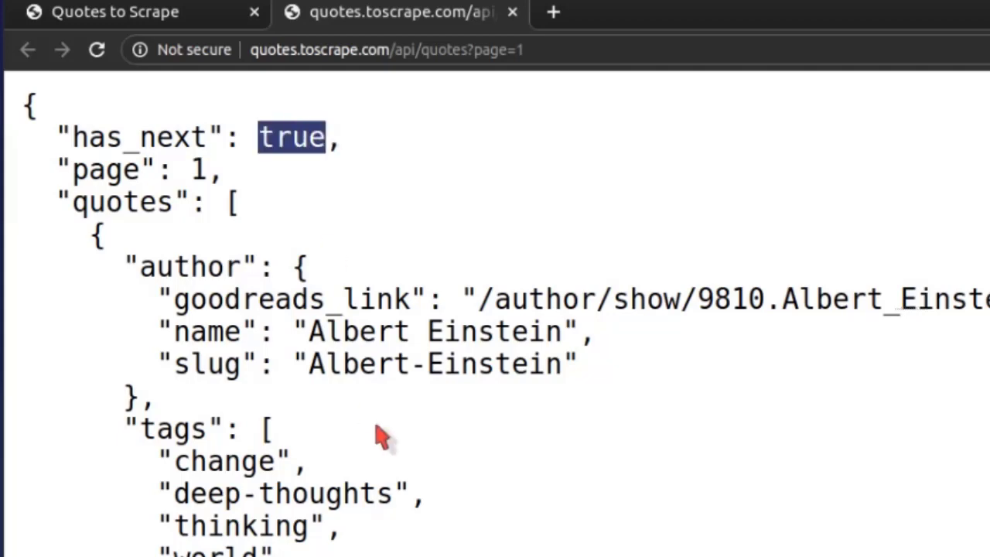
pyautogui.moveTo(386, 269)
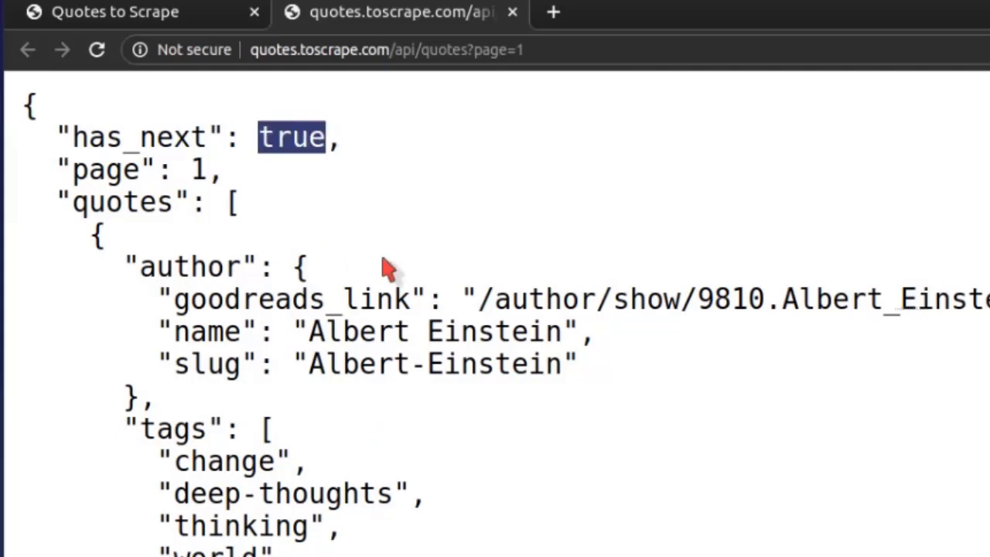
pyautogui.doubleClick(137, 137)
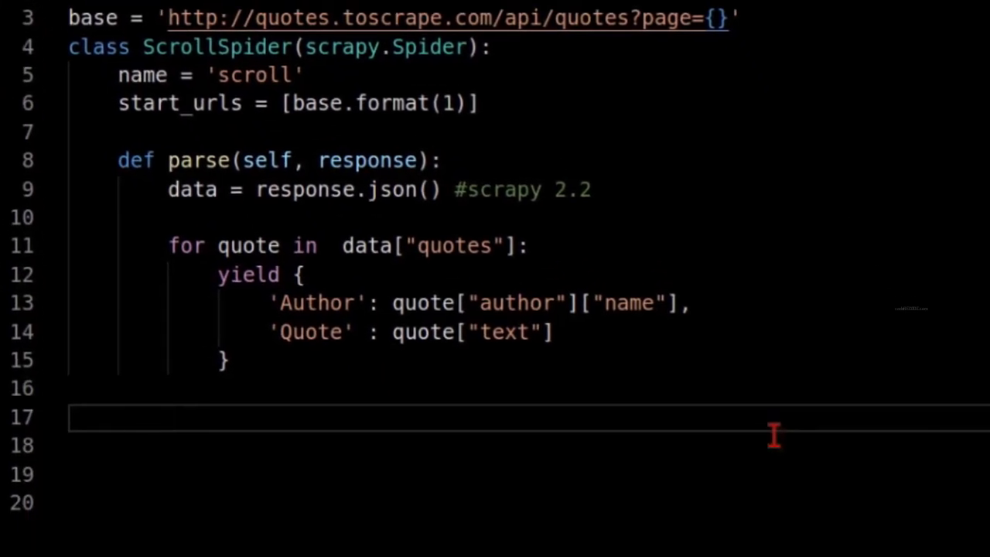
pyautogui.write('data["has_next"]:')
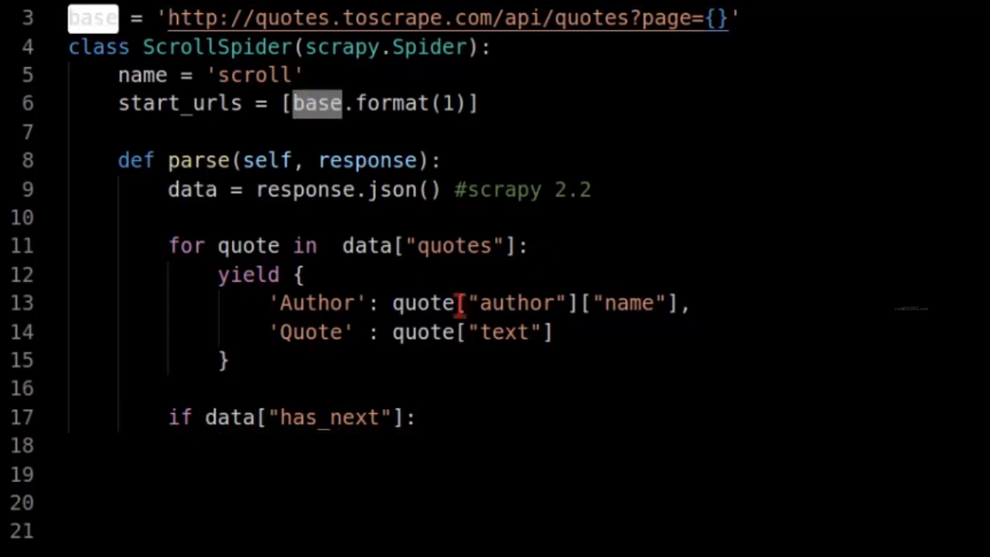
pyautogui.write('base')
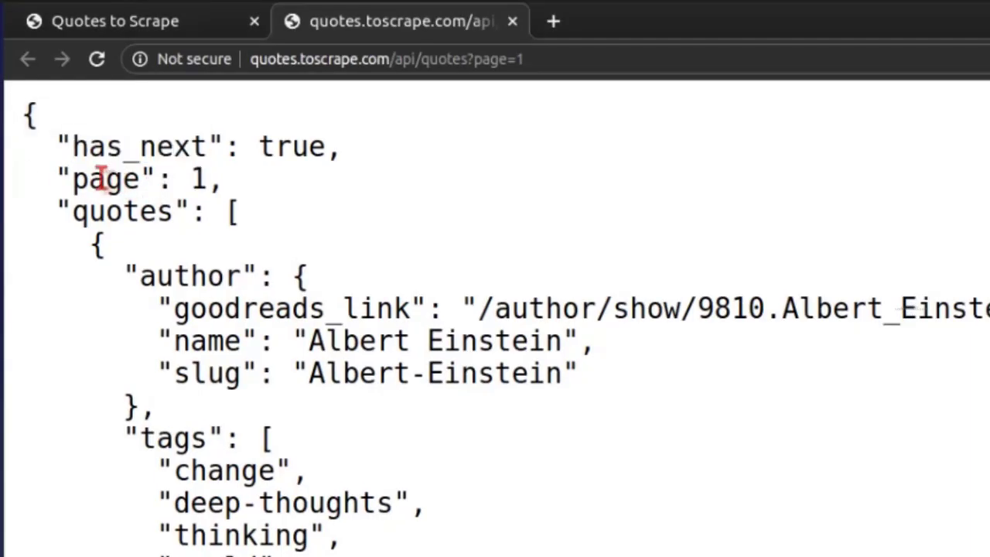
# Step: Store the response's page number as current_page = data["page"]
pyautogui.doubleClick(200, 179)
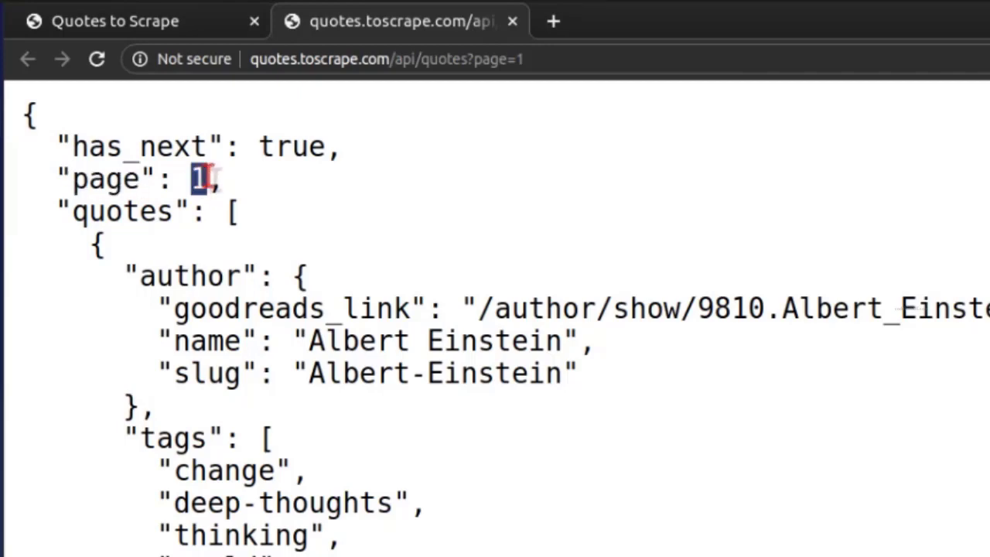
pyautogui.doubleClick(195, 179)
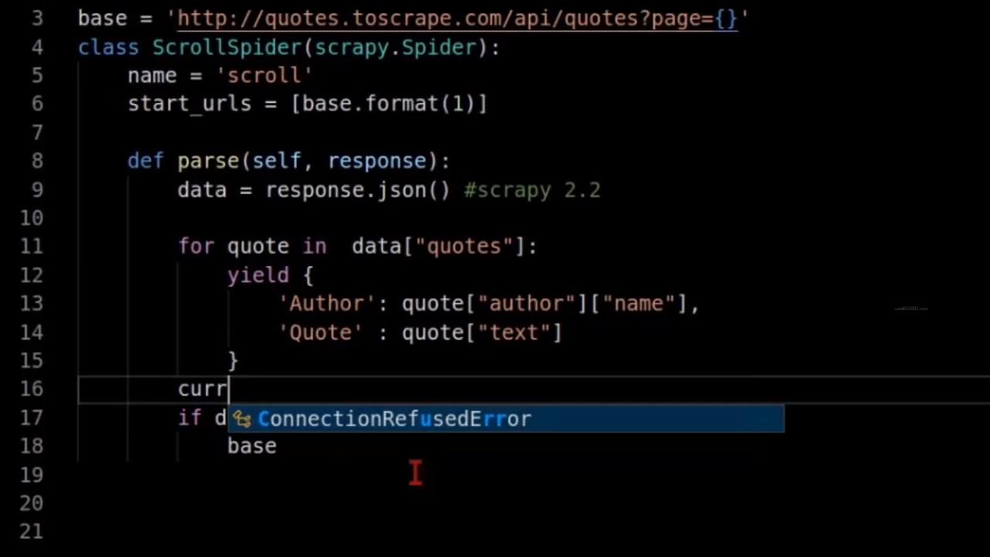
pyautogui.write('ent_page')
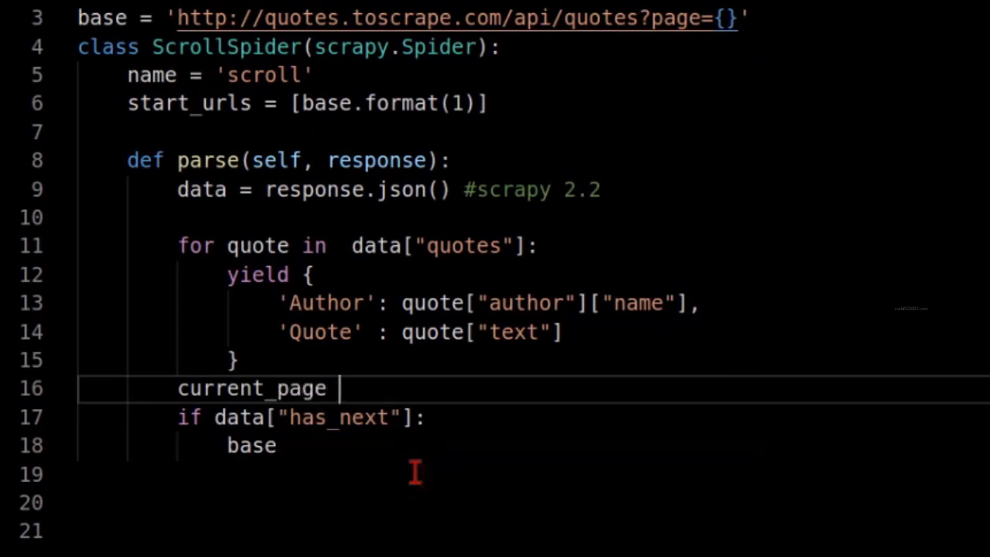
pyautogui.write('= data[')
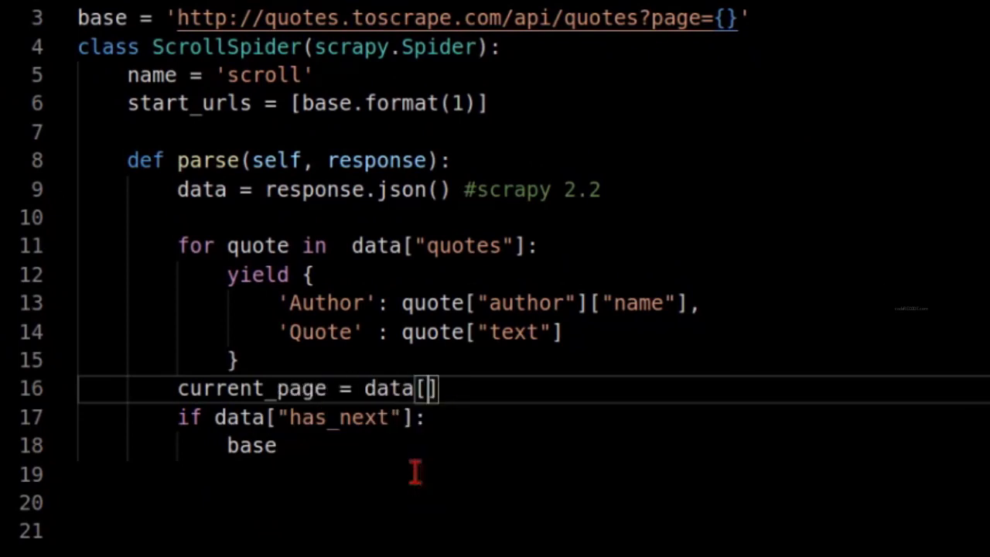
pyautogui.write('"page"')
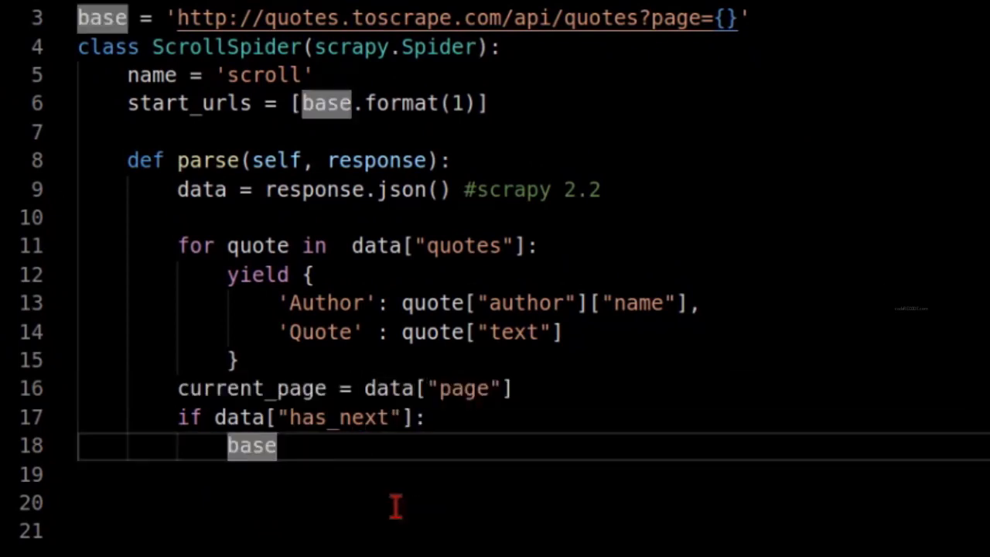
# Step: Build next_page_url with base.format(current_page+1) and yield scrapy.Request with a callback
pyautogui.write('.format')
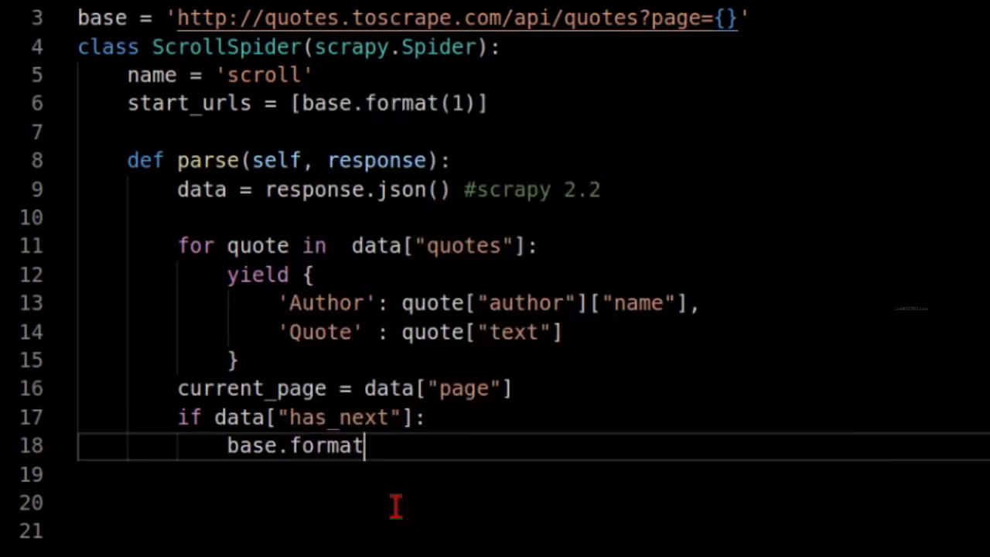
pyautogui.write('(current_page+1)')
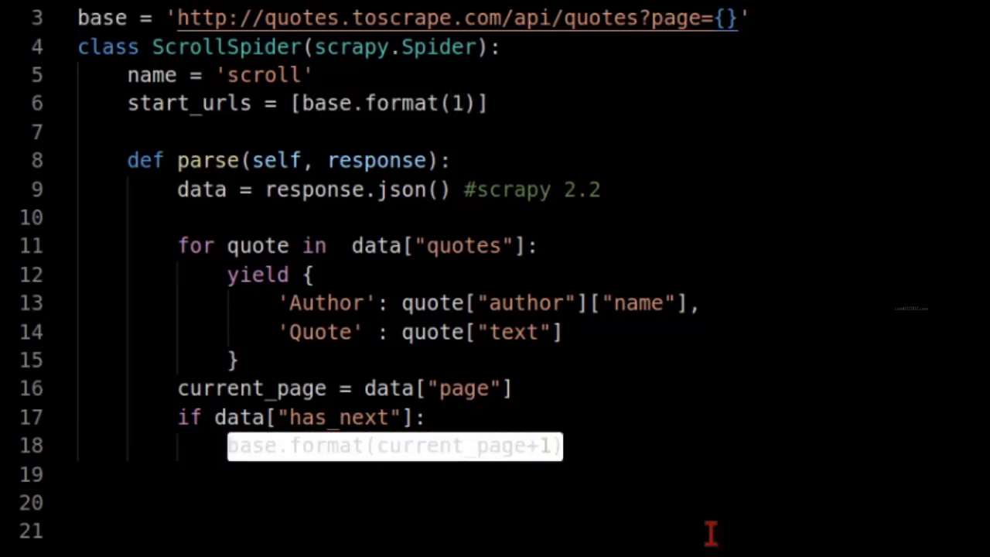
pyautogui.write('next_page_url =')
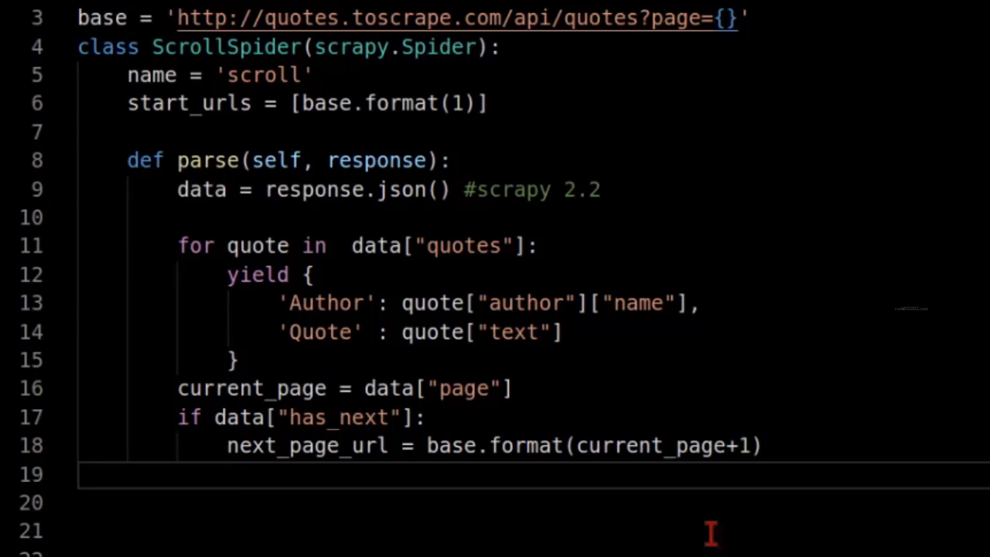
pyautogui.write('yield')
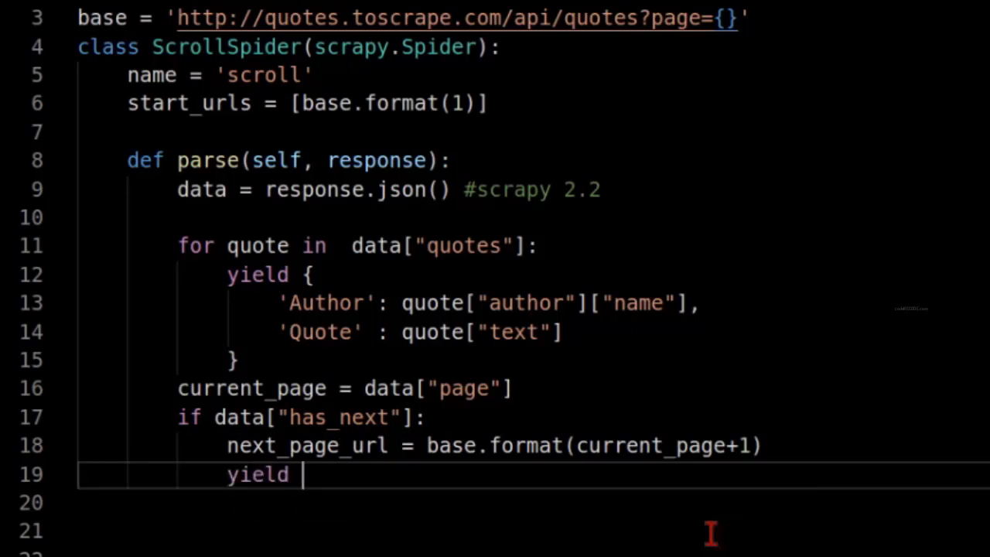
pyautogui.write('scrapy.Request(next_page_url')
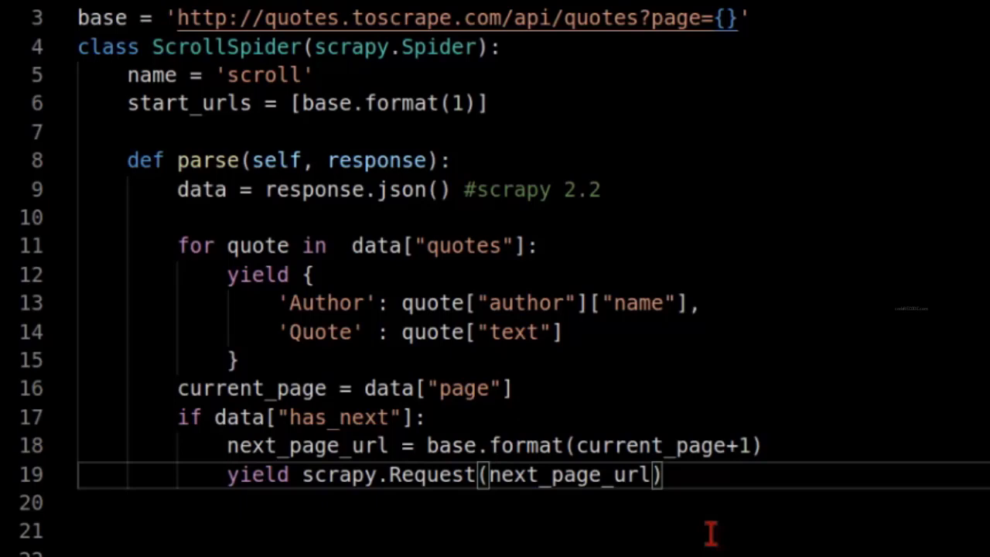
pyautogui.write(',cal')
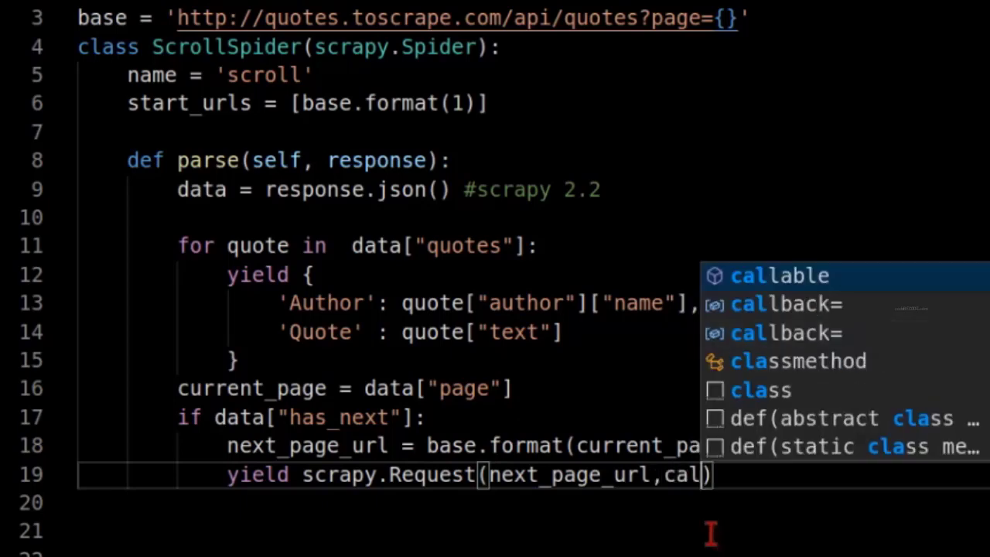
pyautogui.write('l')
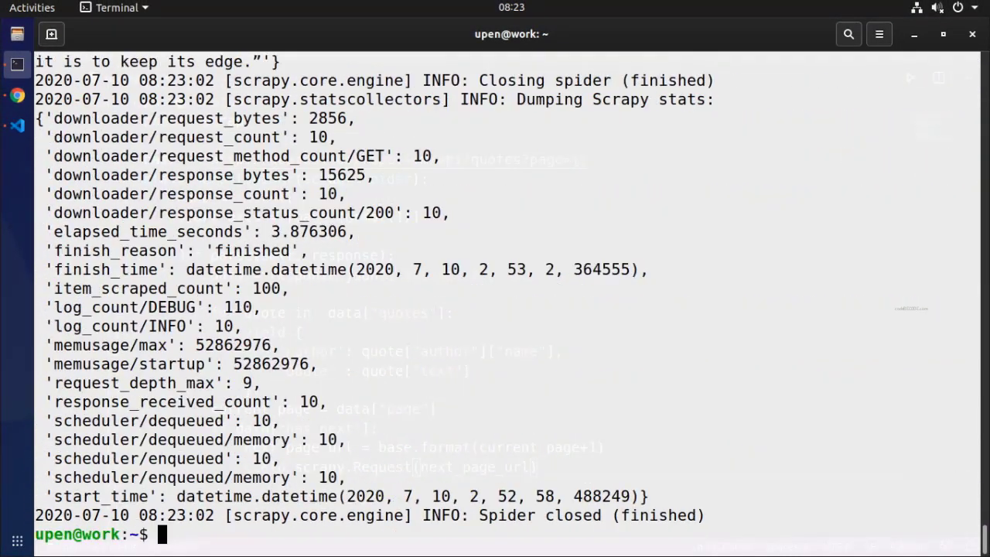
# Step: Review the run's log for page=10 quotes and the 100-item closing stats
pyautogui.doubleClick(106, 288)
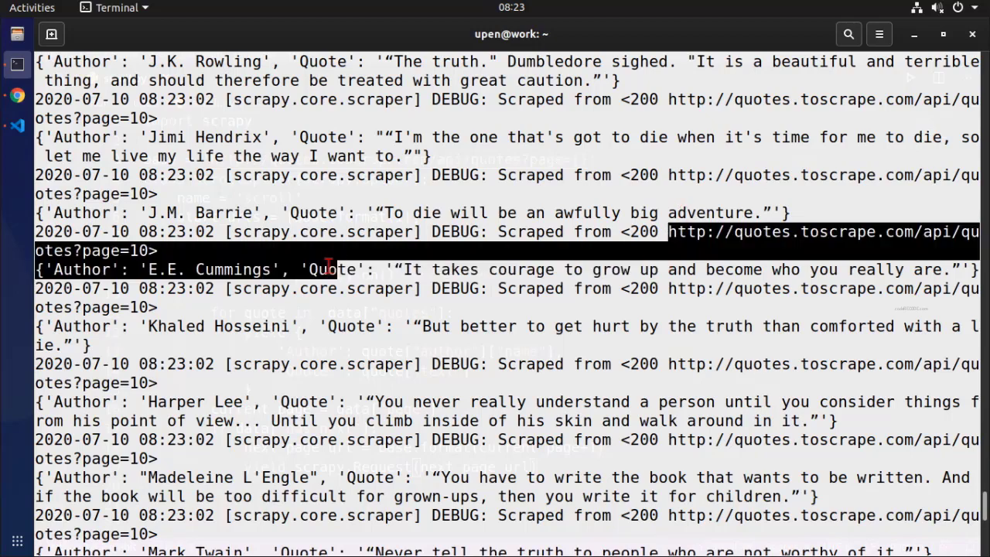
pyautogui.scroll(-3)
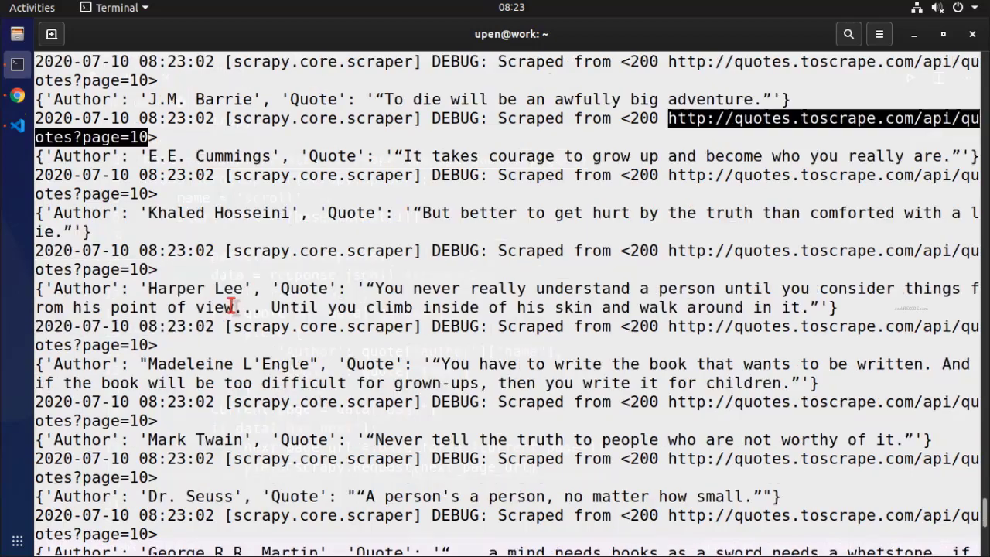
pyautogui.scroll(-3)
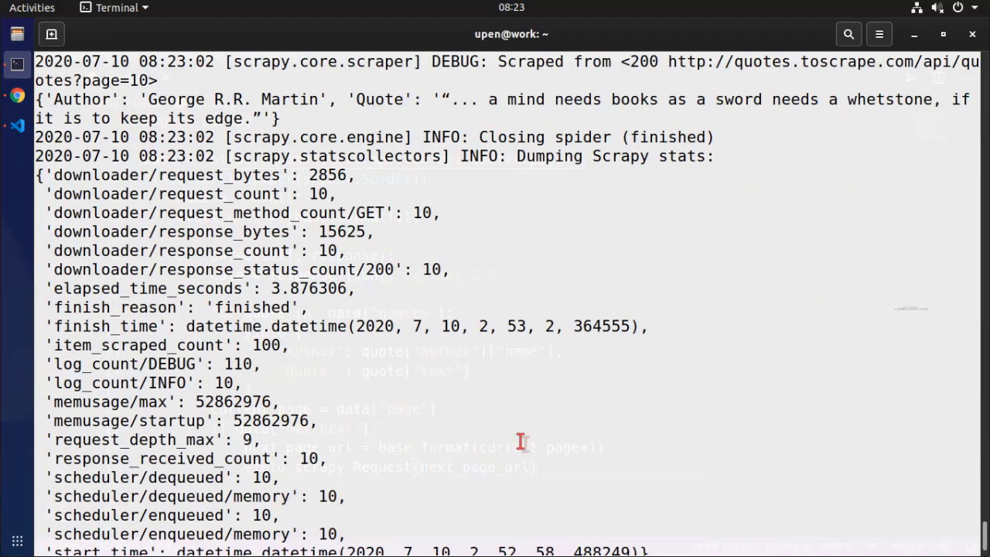
pyautogui.moveTo(525, 452)
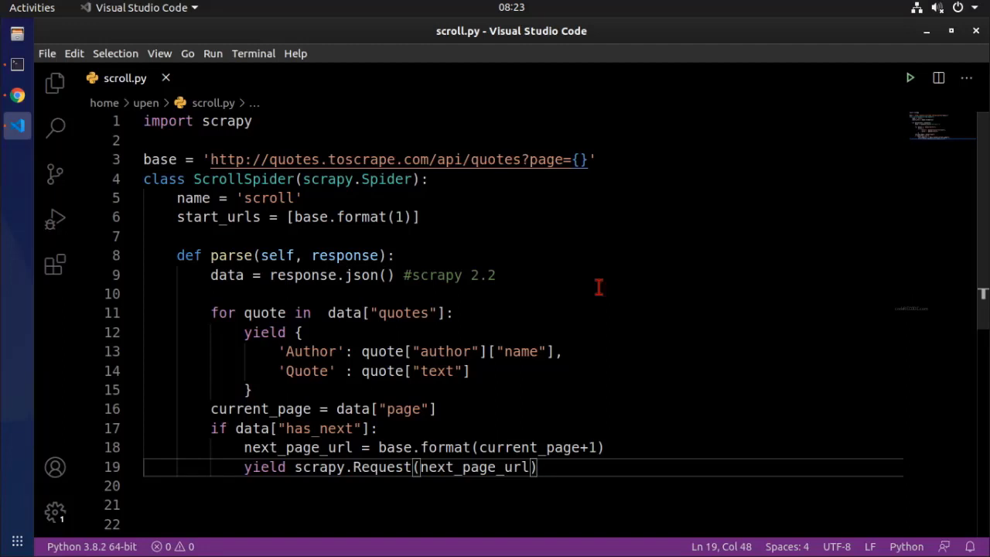
pyautogui.moveTo(606, 370)
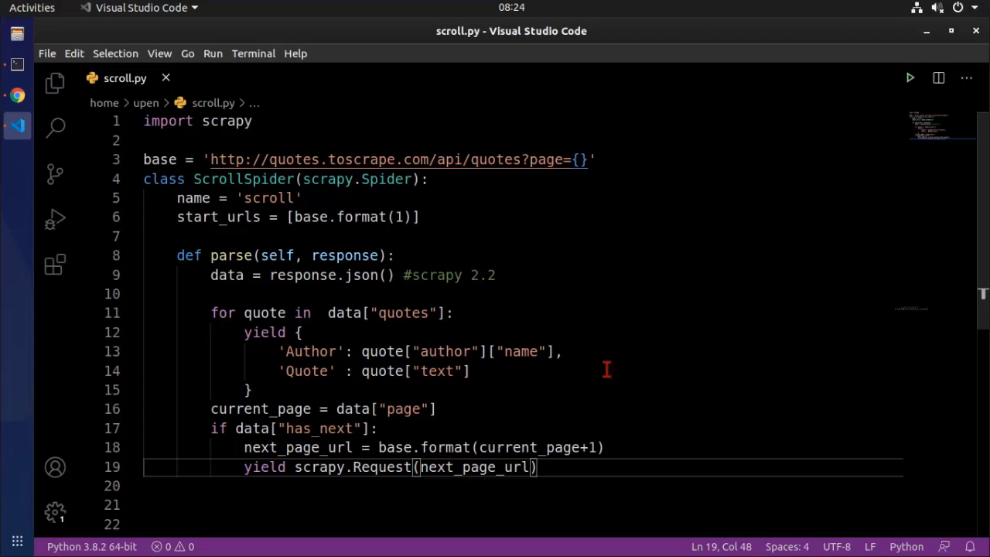
pyautogui.moveTo(574, 371)
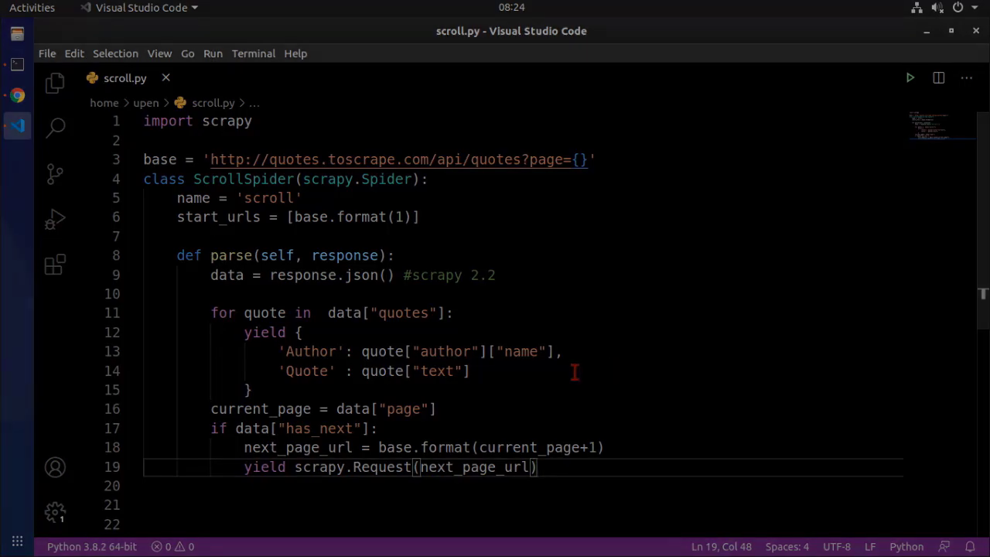